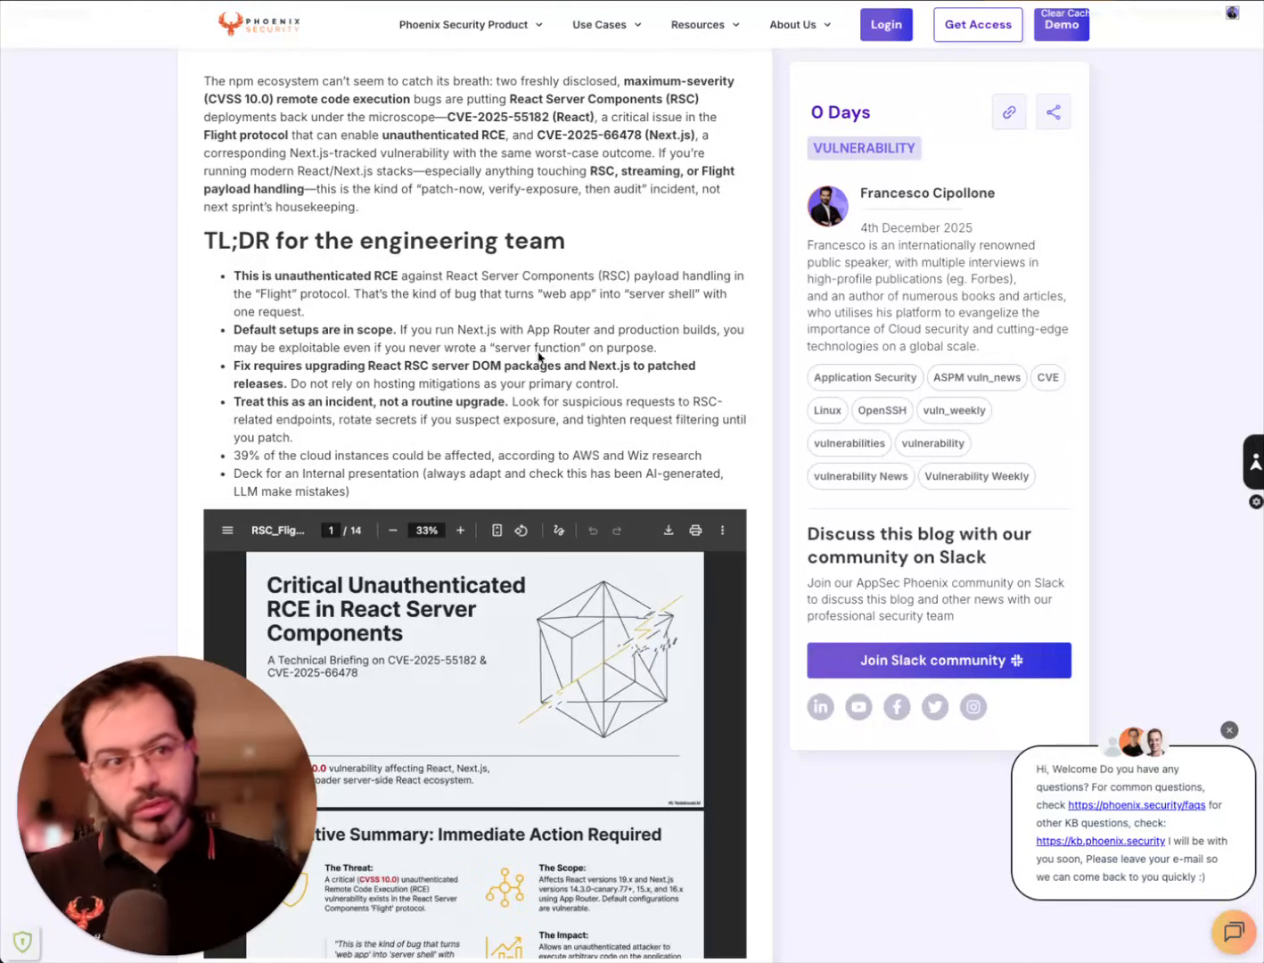
- Scroll back up to the advisory headline on CVE-2025-55182 and CVE-2025-66478 with its banner
scroll(up, 3)
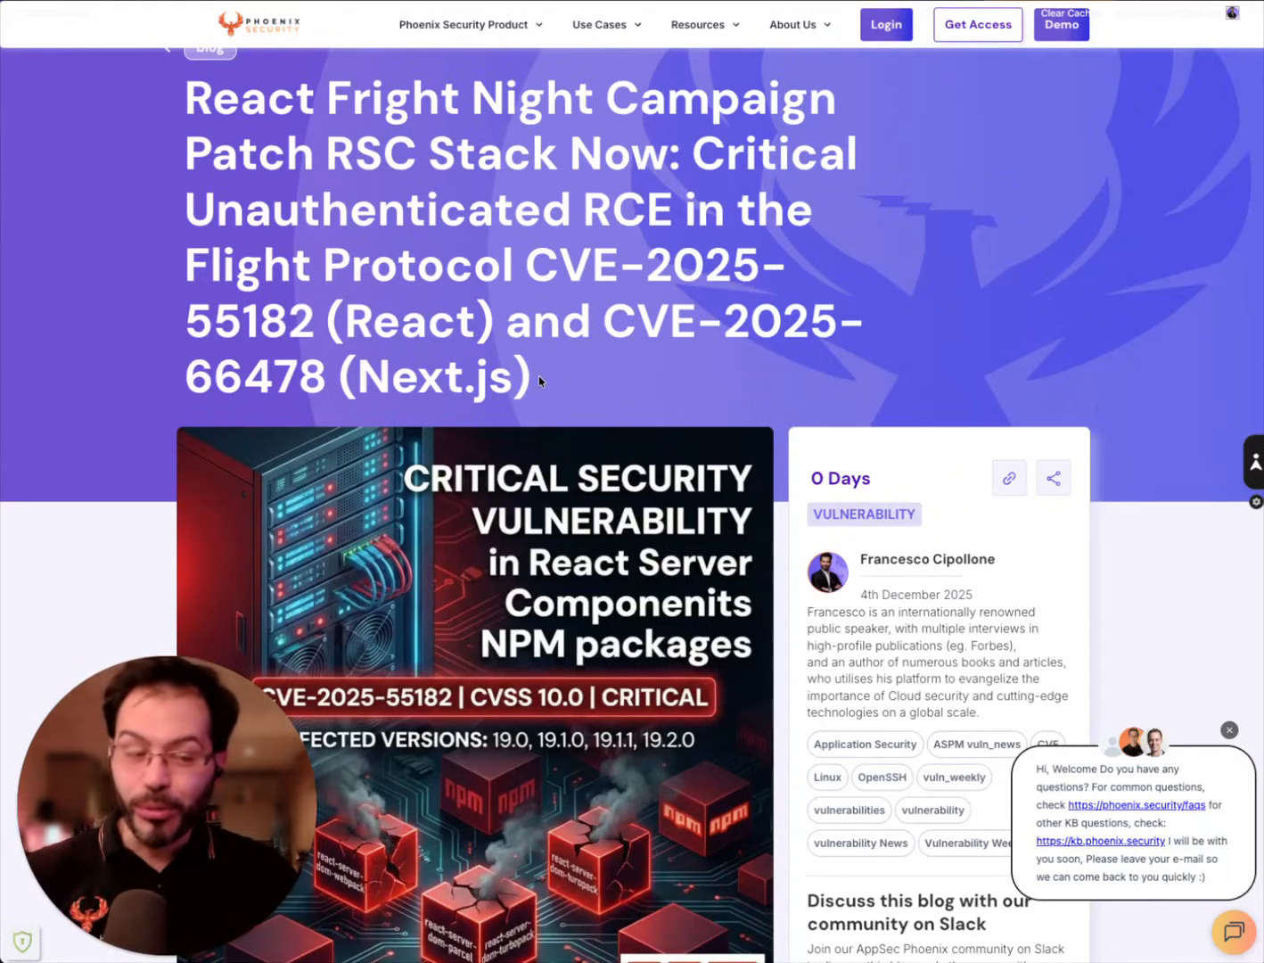
- Scroll past the affected React and Next.js versions to the Technical anatomy infographic
scroll(down, 3)
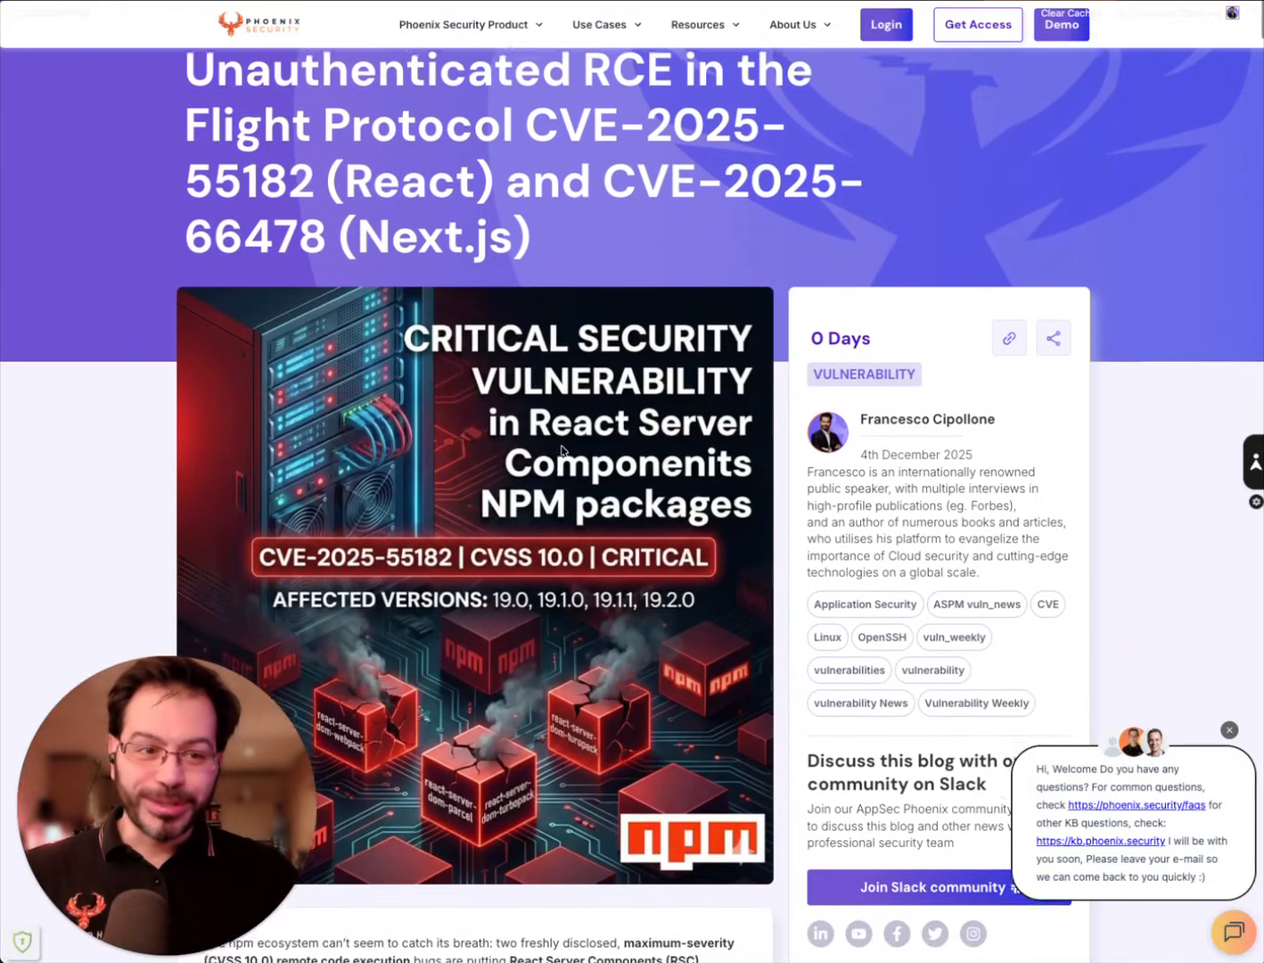
scroll(down, 3)
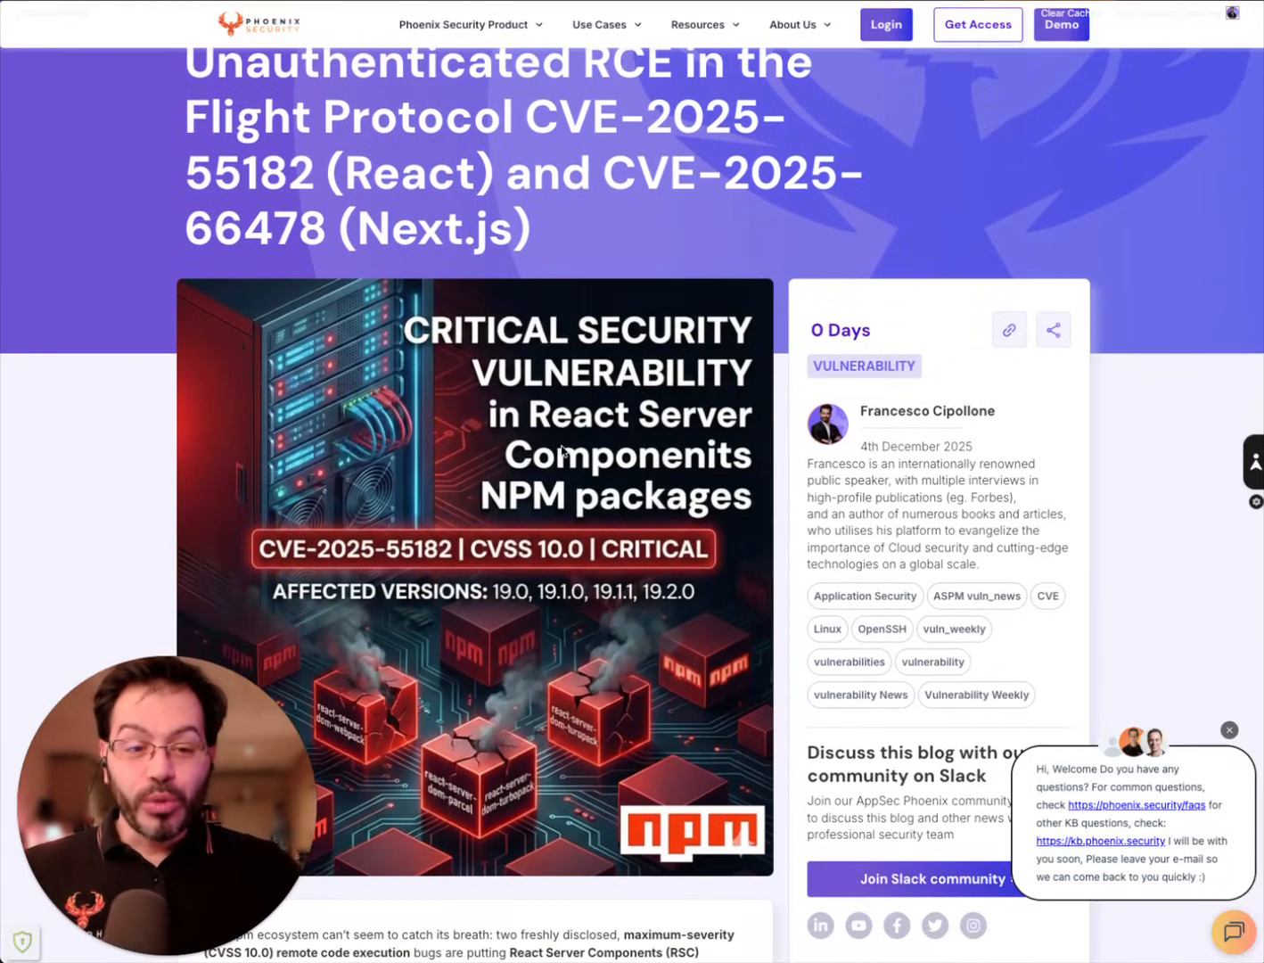
scroll(down, 3)
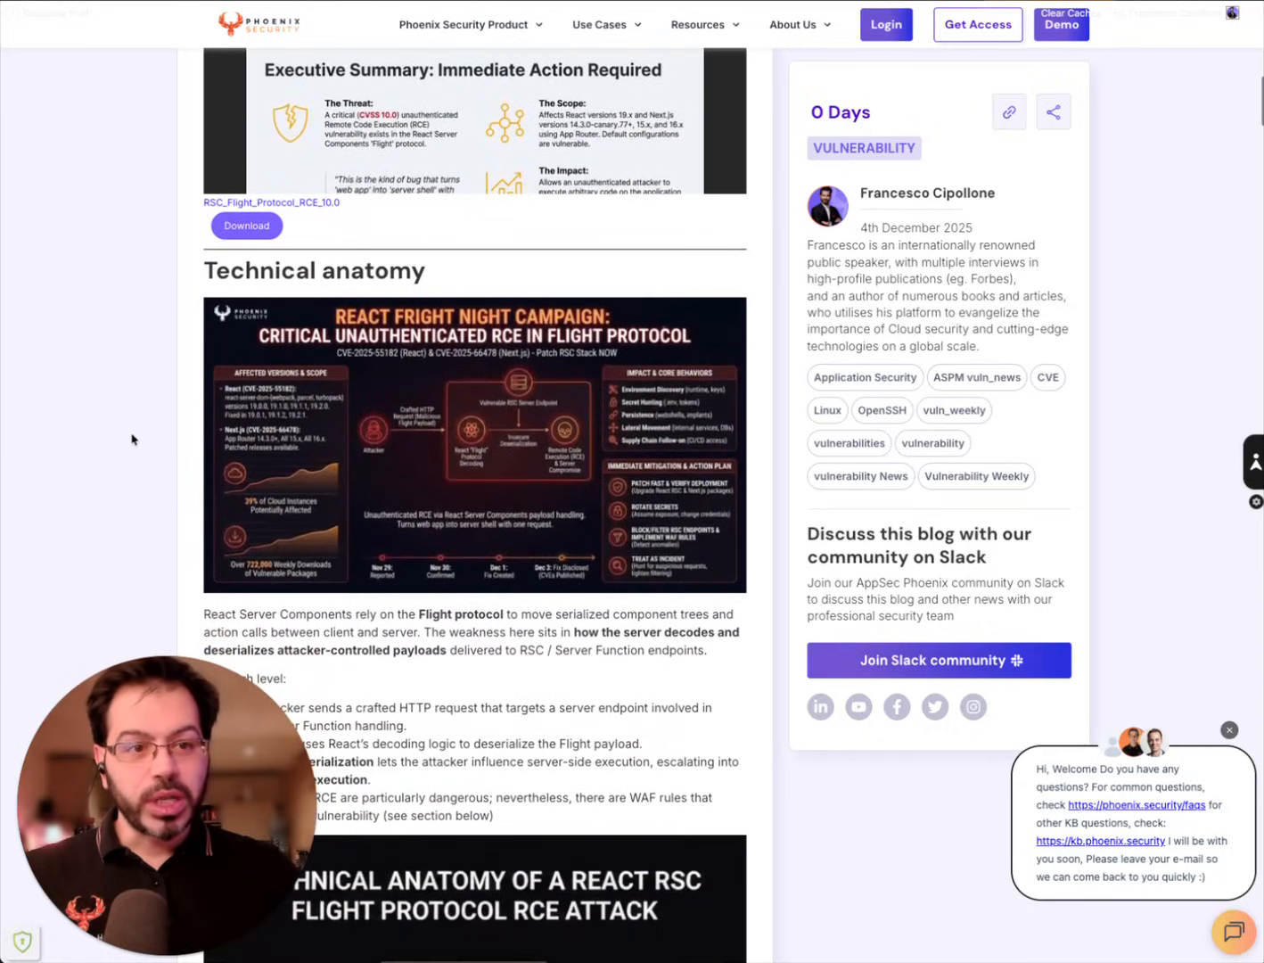
mouse_move(271, 579)
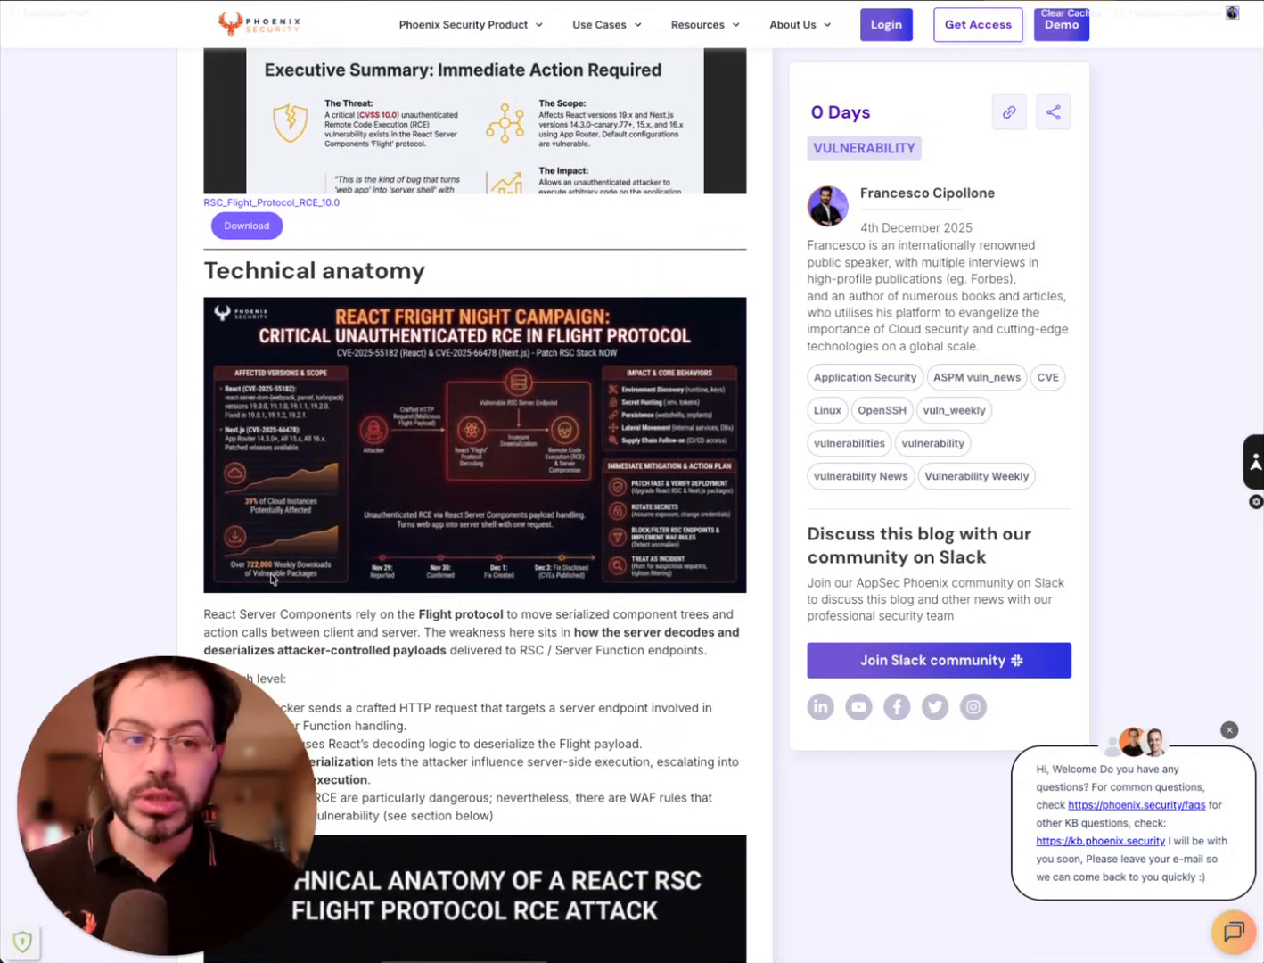
scroll(down, 3)
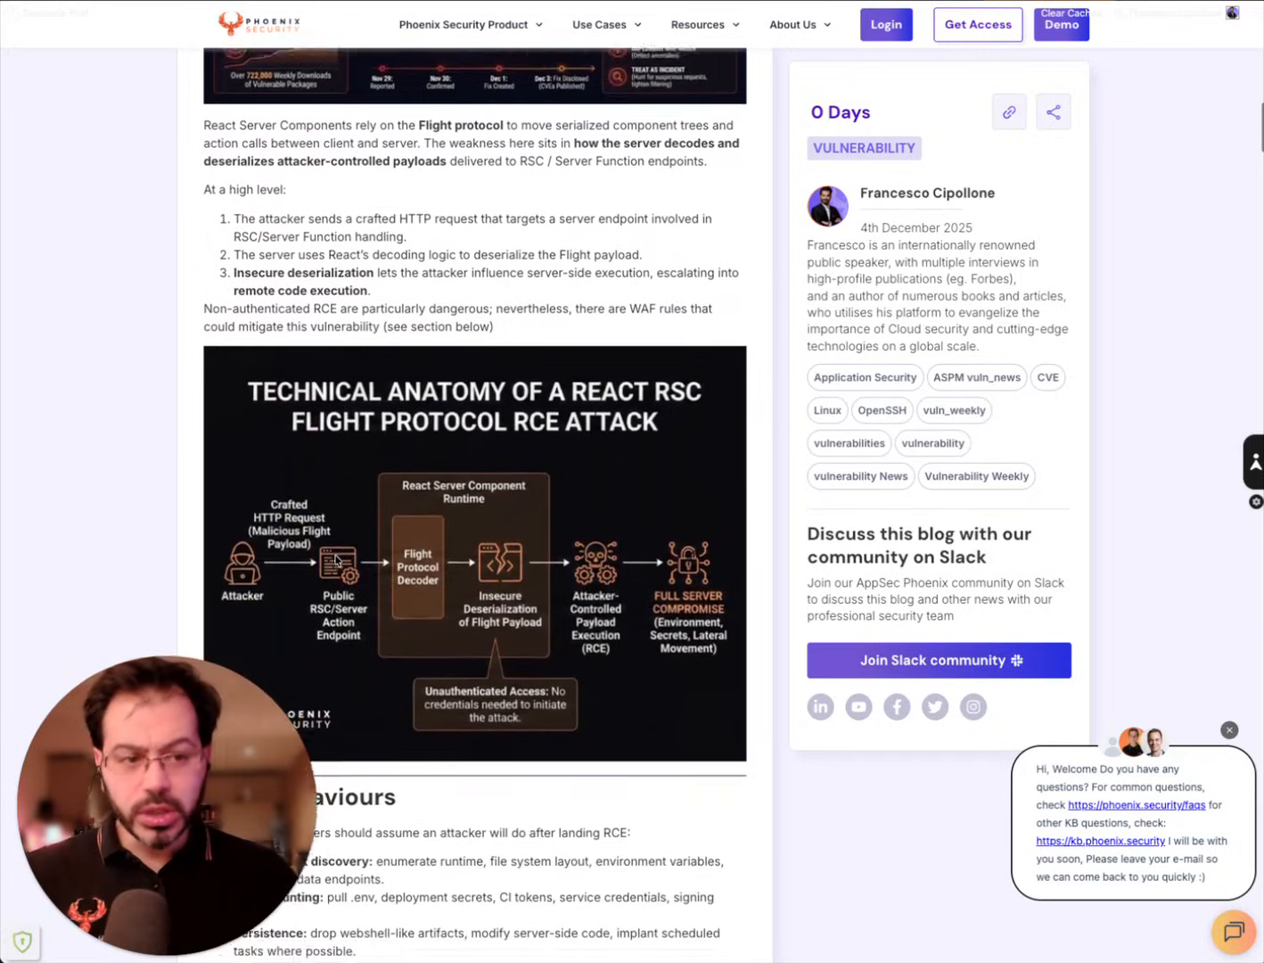
scroll(down, 3)
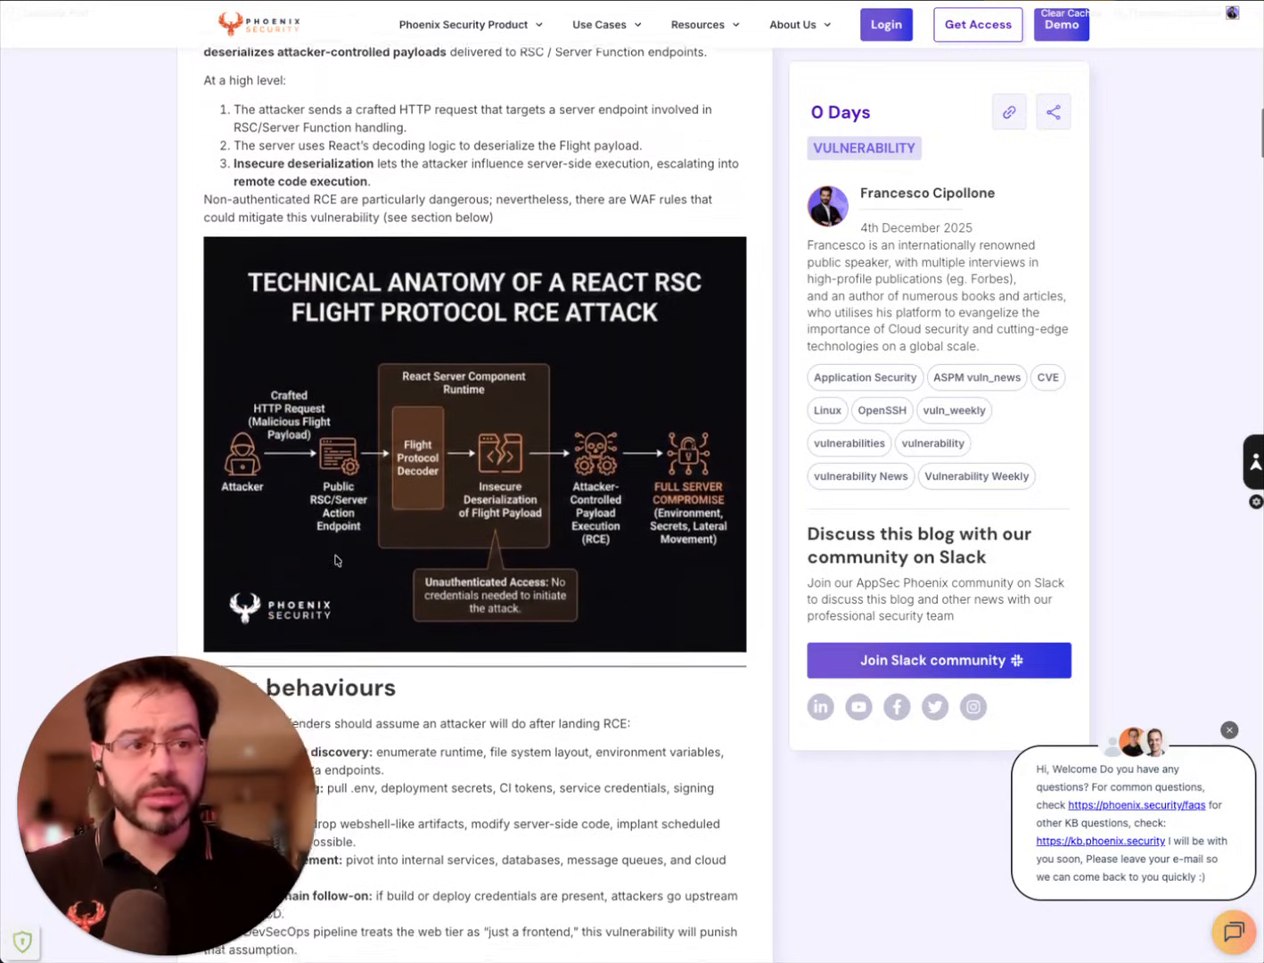
scroll(down, 3)
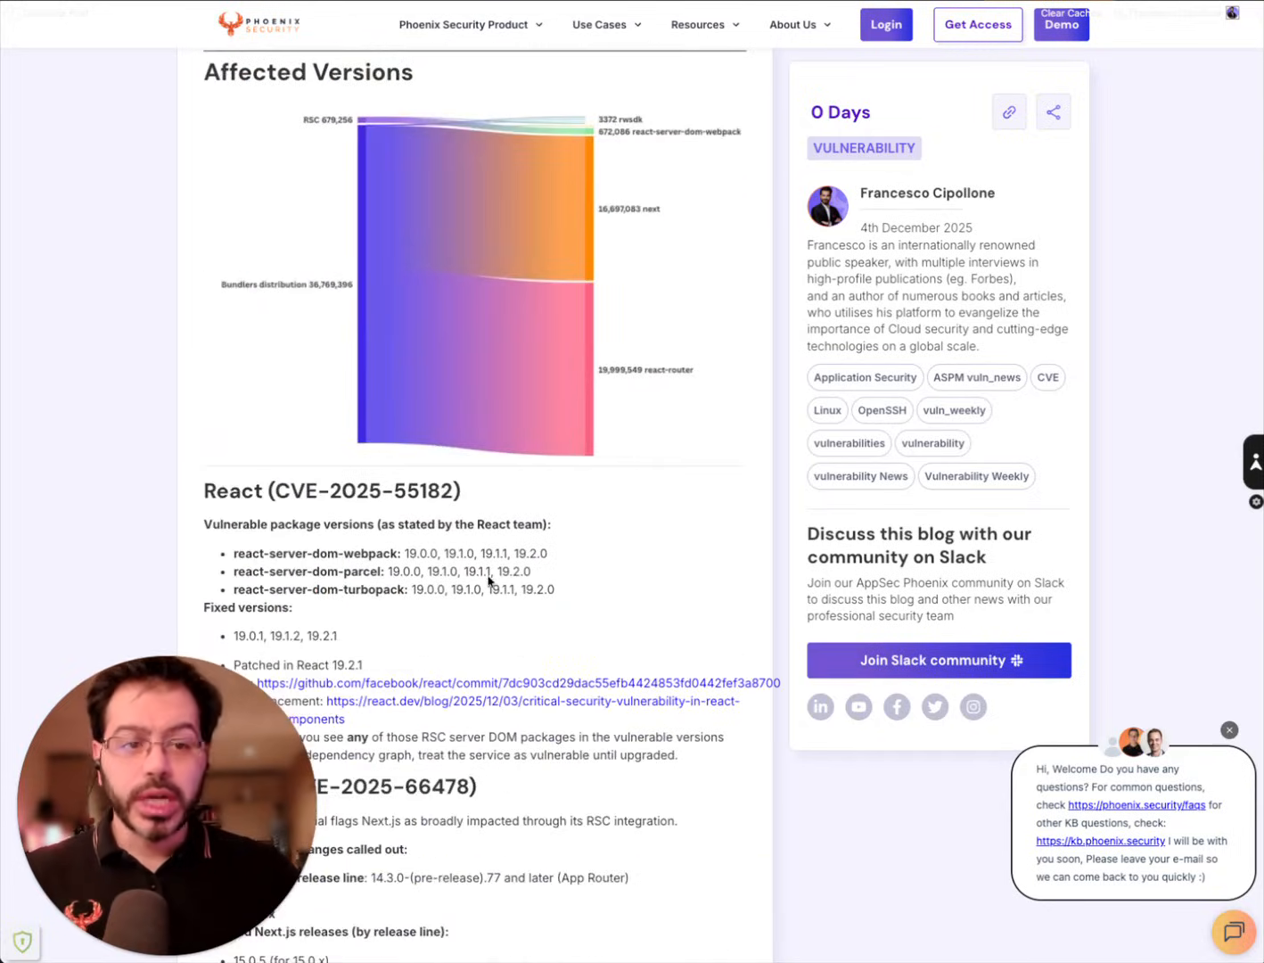
scroll(down, 3)
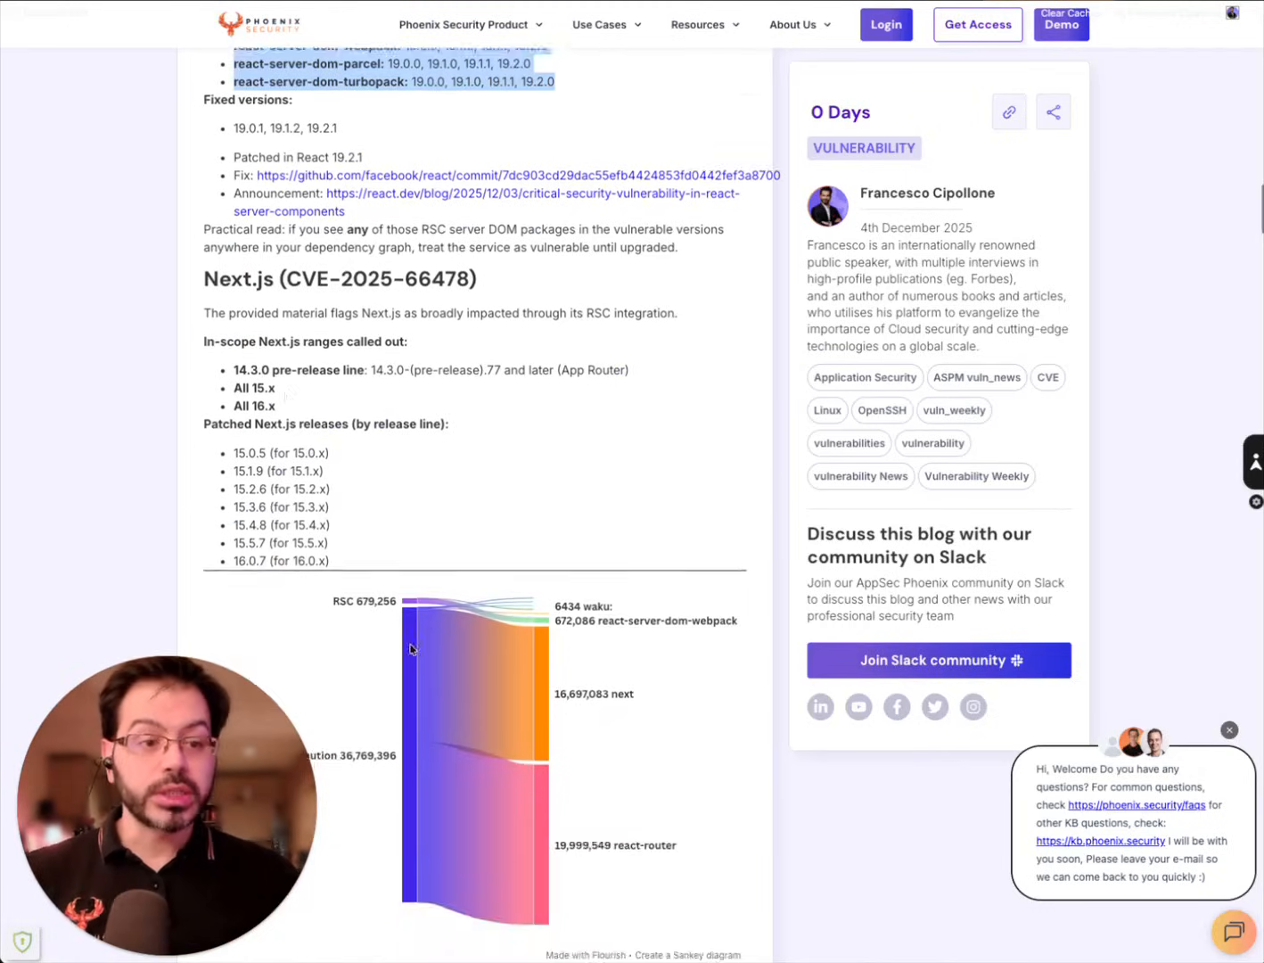
scroll(down, 3)
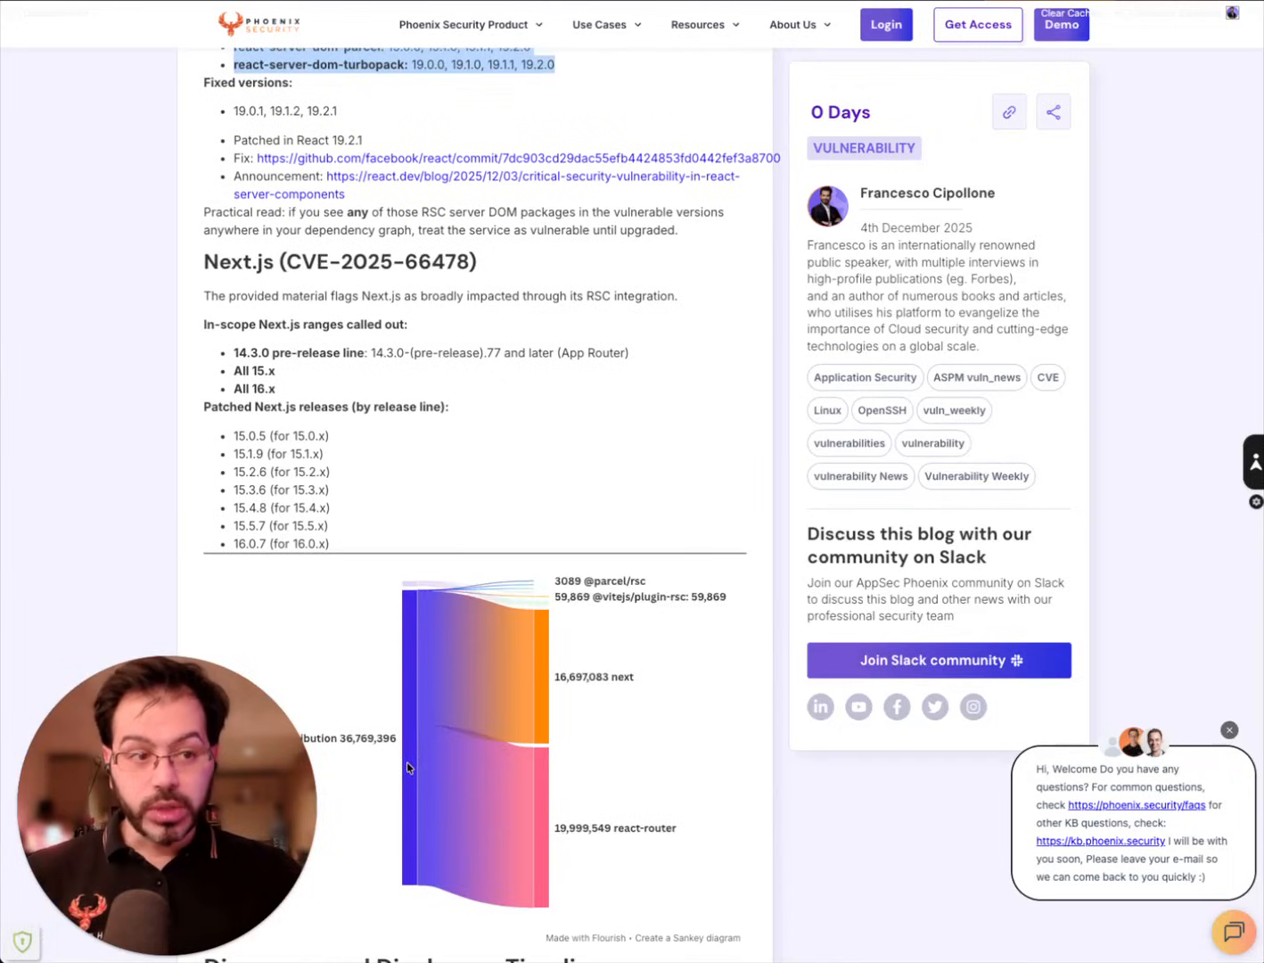
scroll(down, 3)
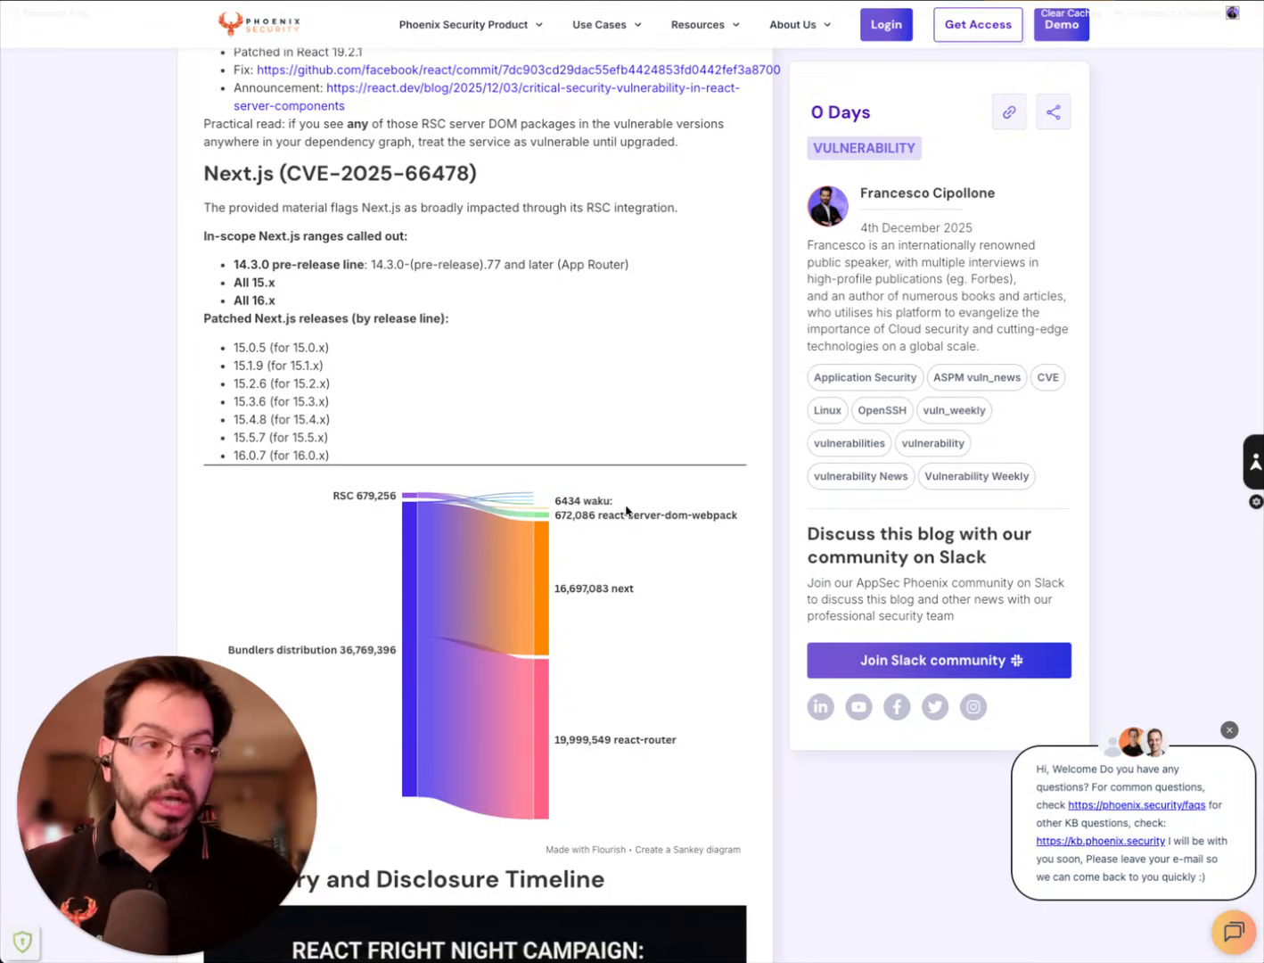
scroll(down, 3)
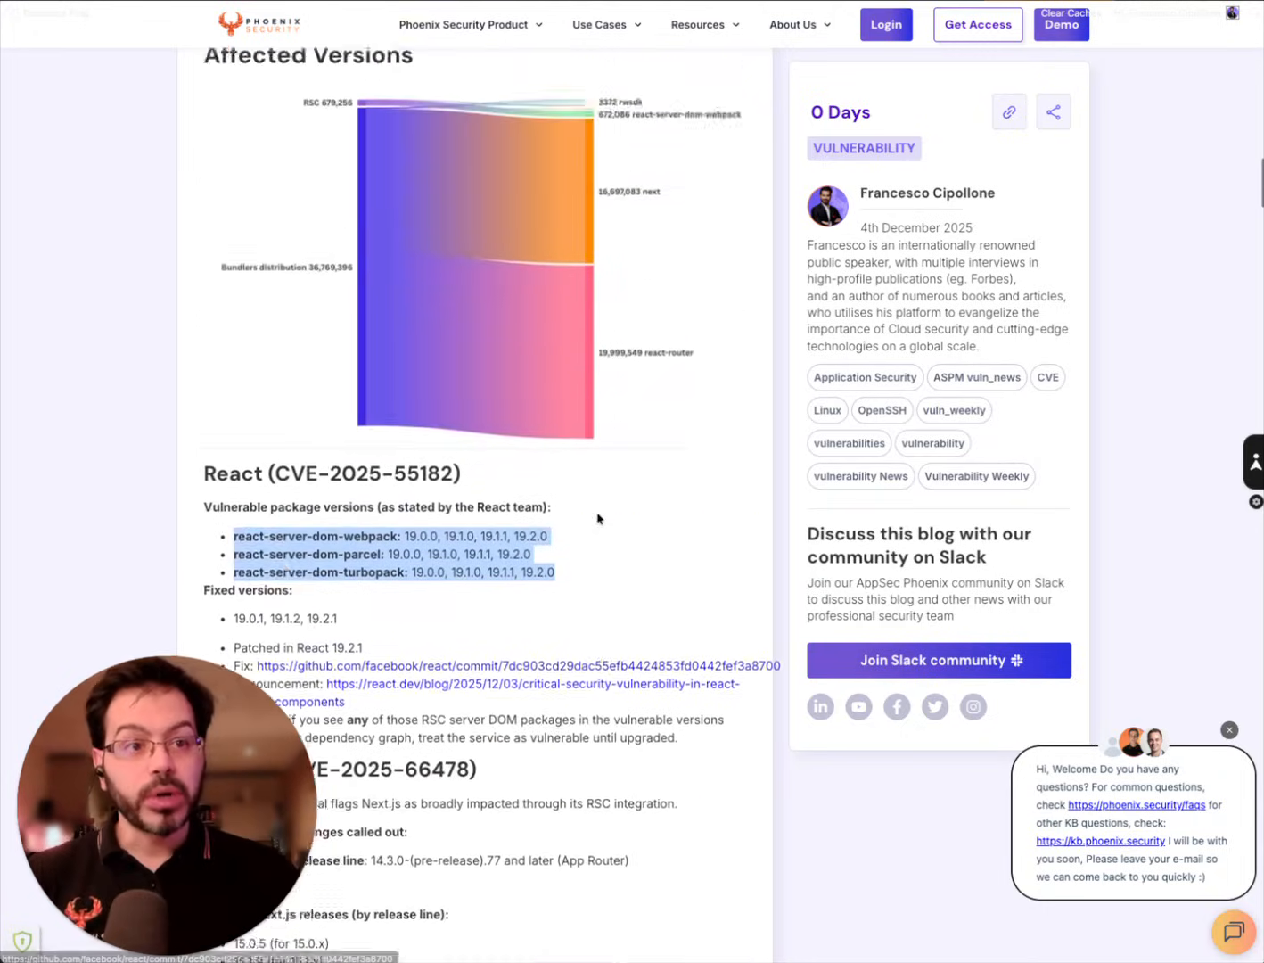
scroll(down, 3)
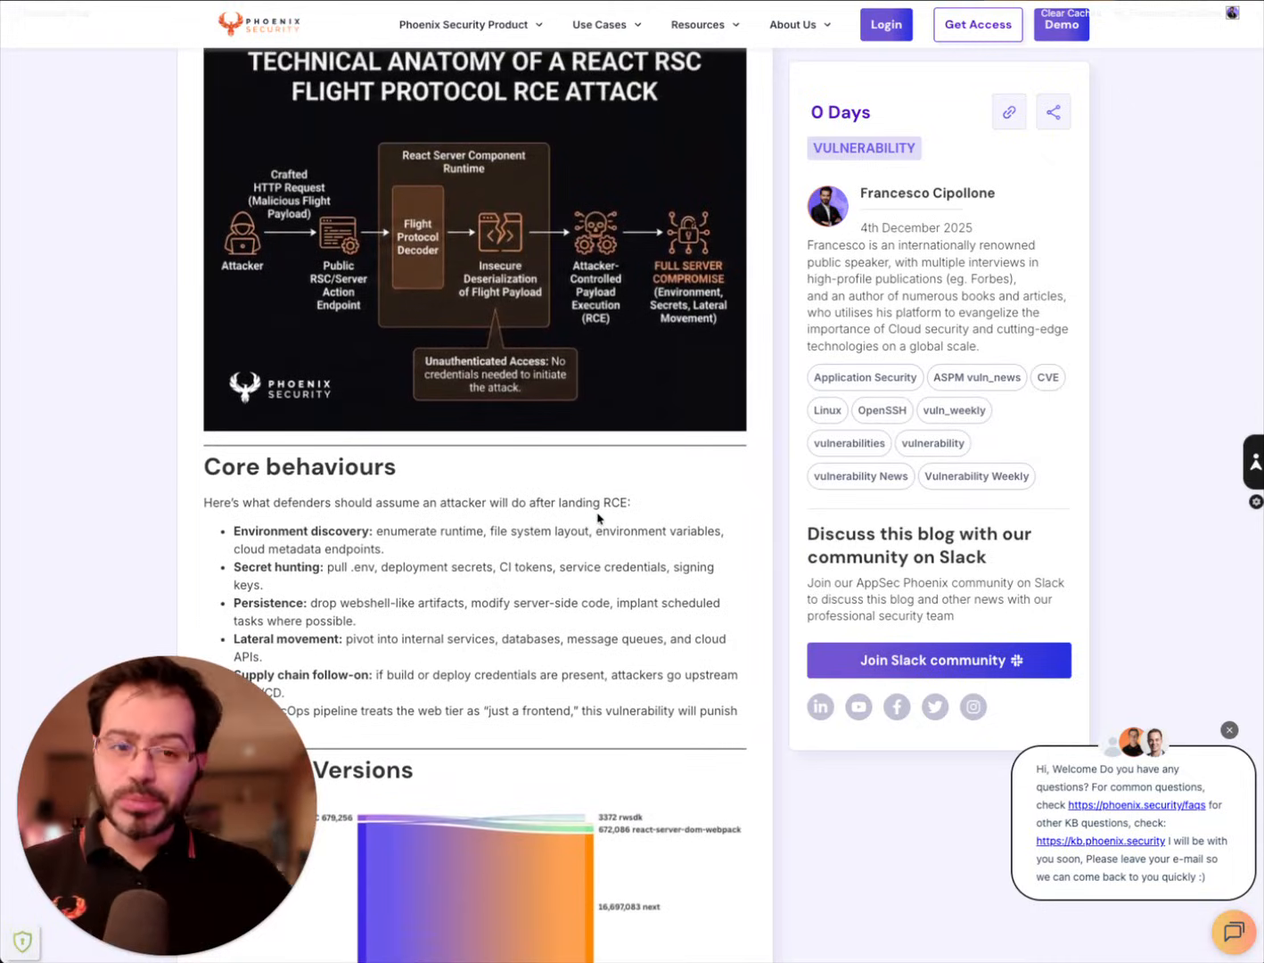
scroll(down, 3)
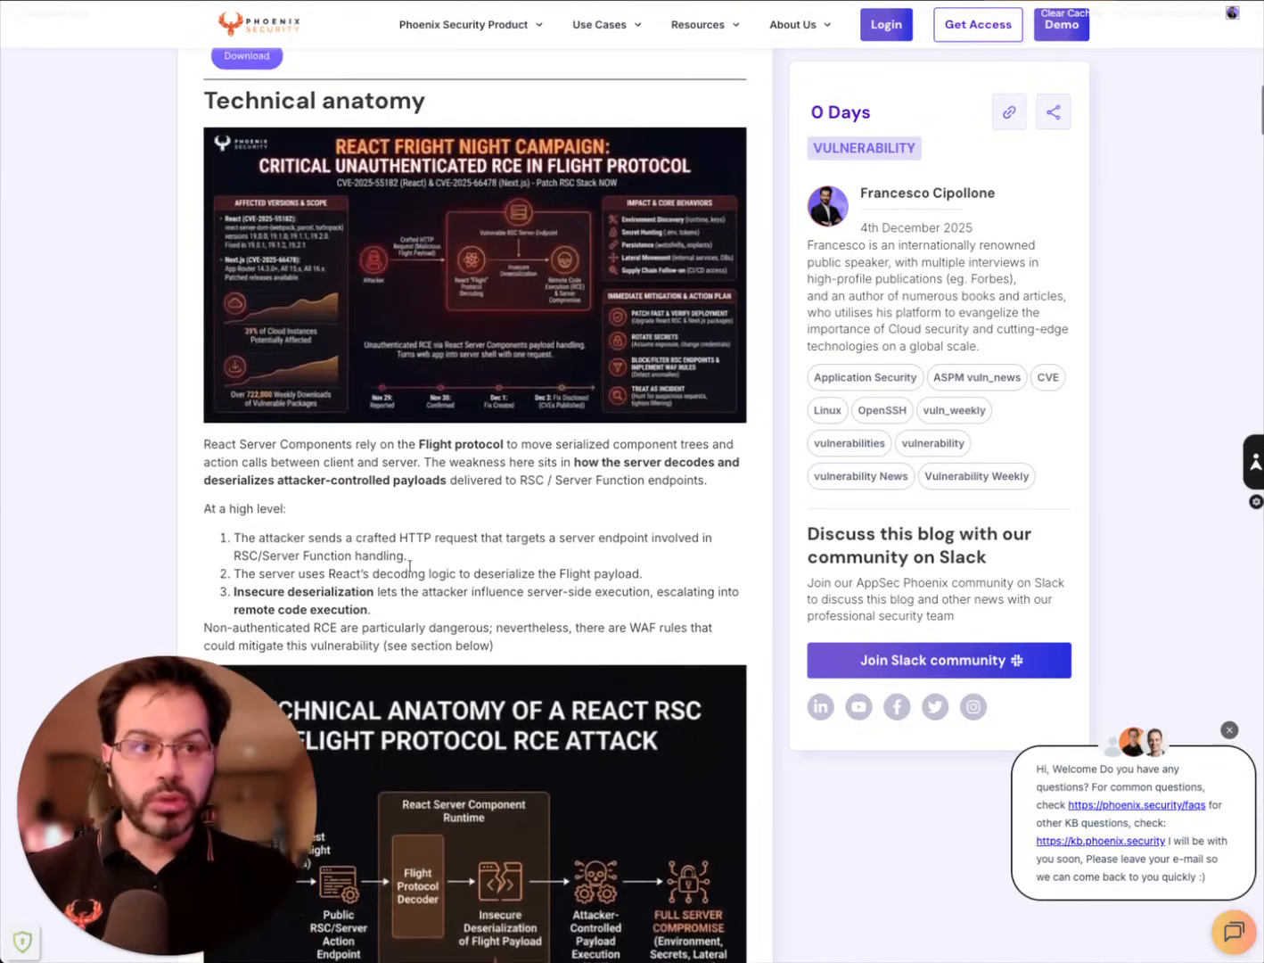
scroll(down, 3)
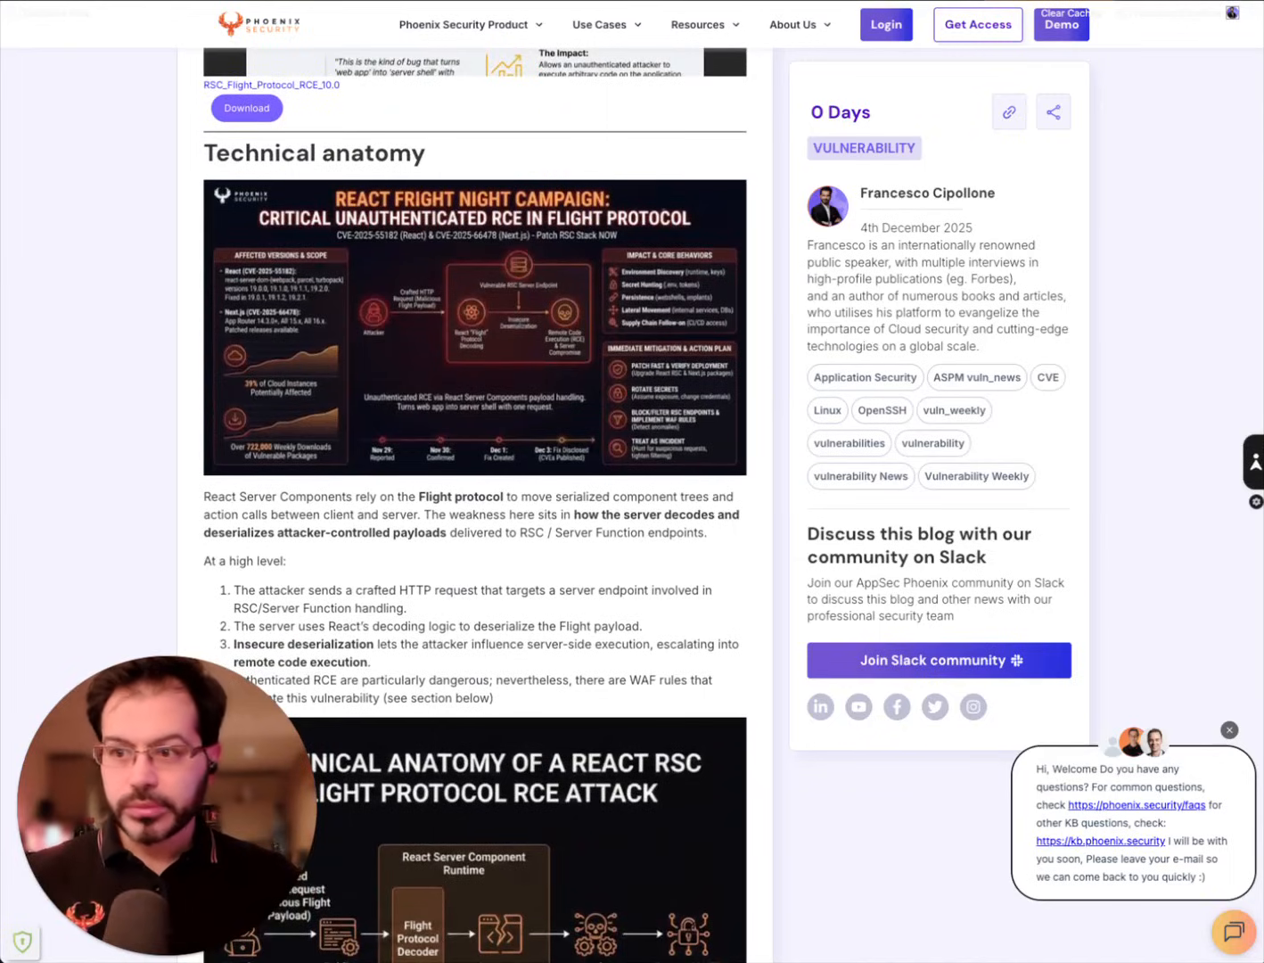
mouse_move(601, 500)
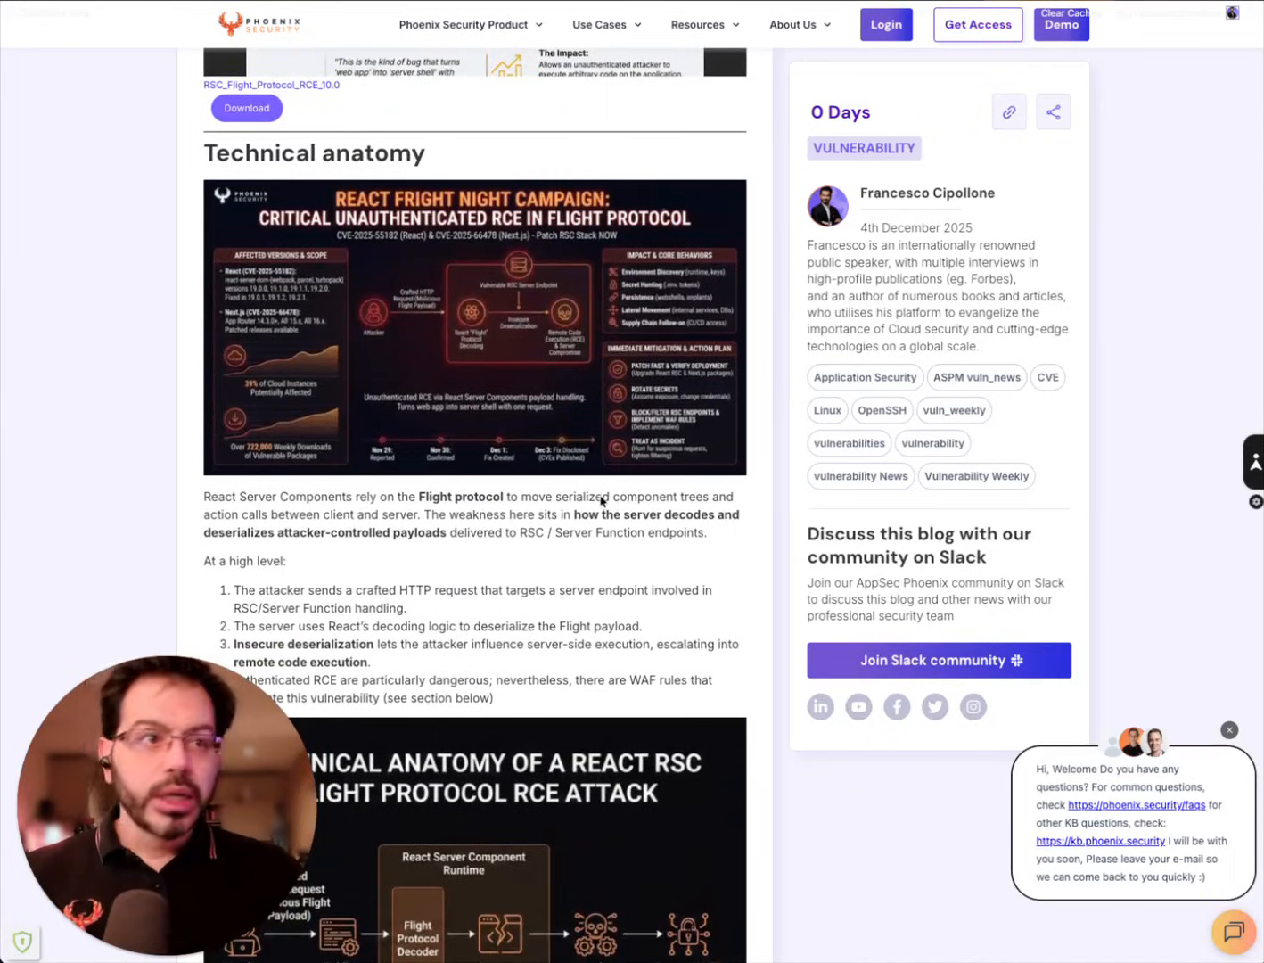
- Page the briefing deck from the title slide to slide 4 on widespread default exposure
scroll(down, 3)
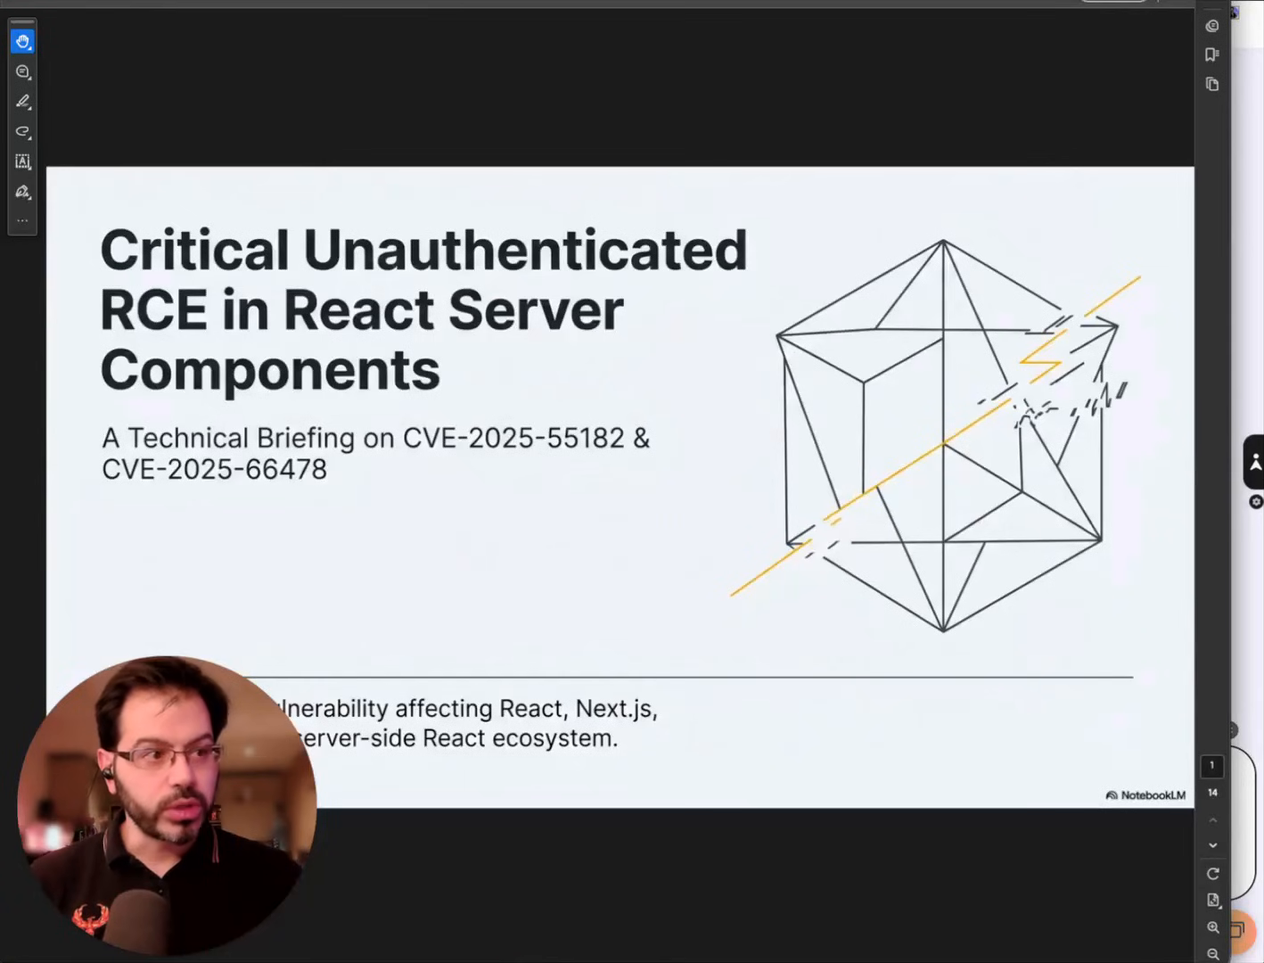
click(1211, 845)
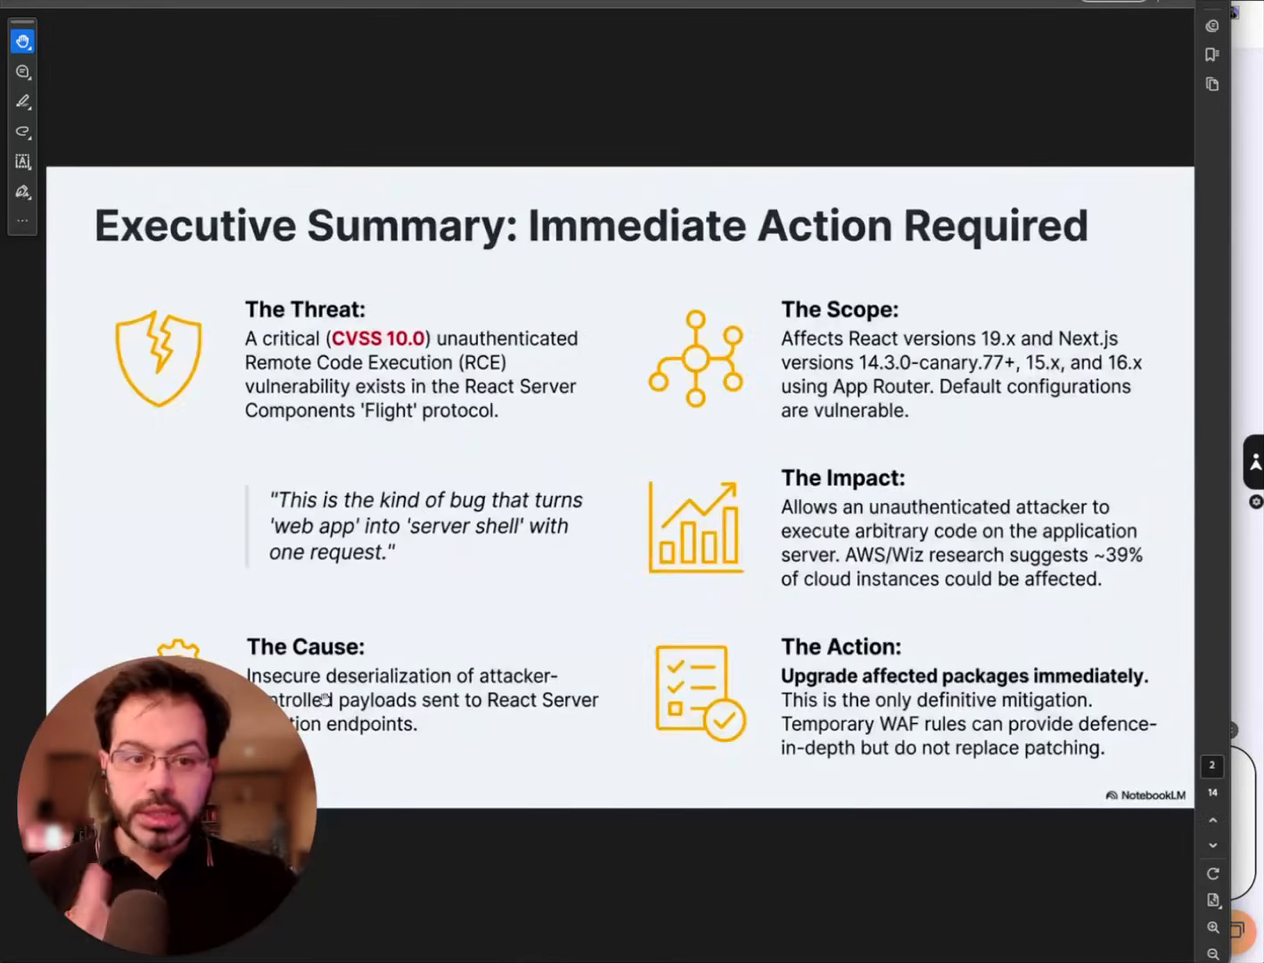
click(1211, 844)
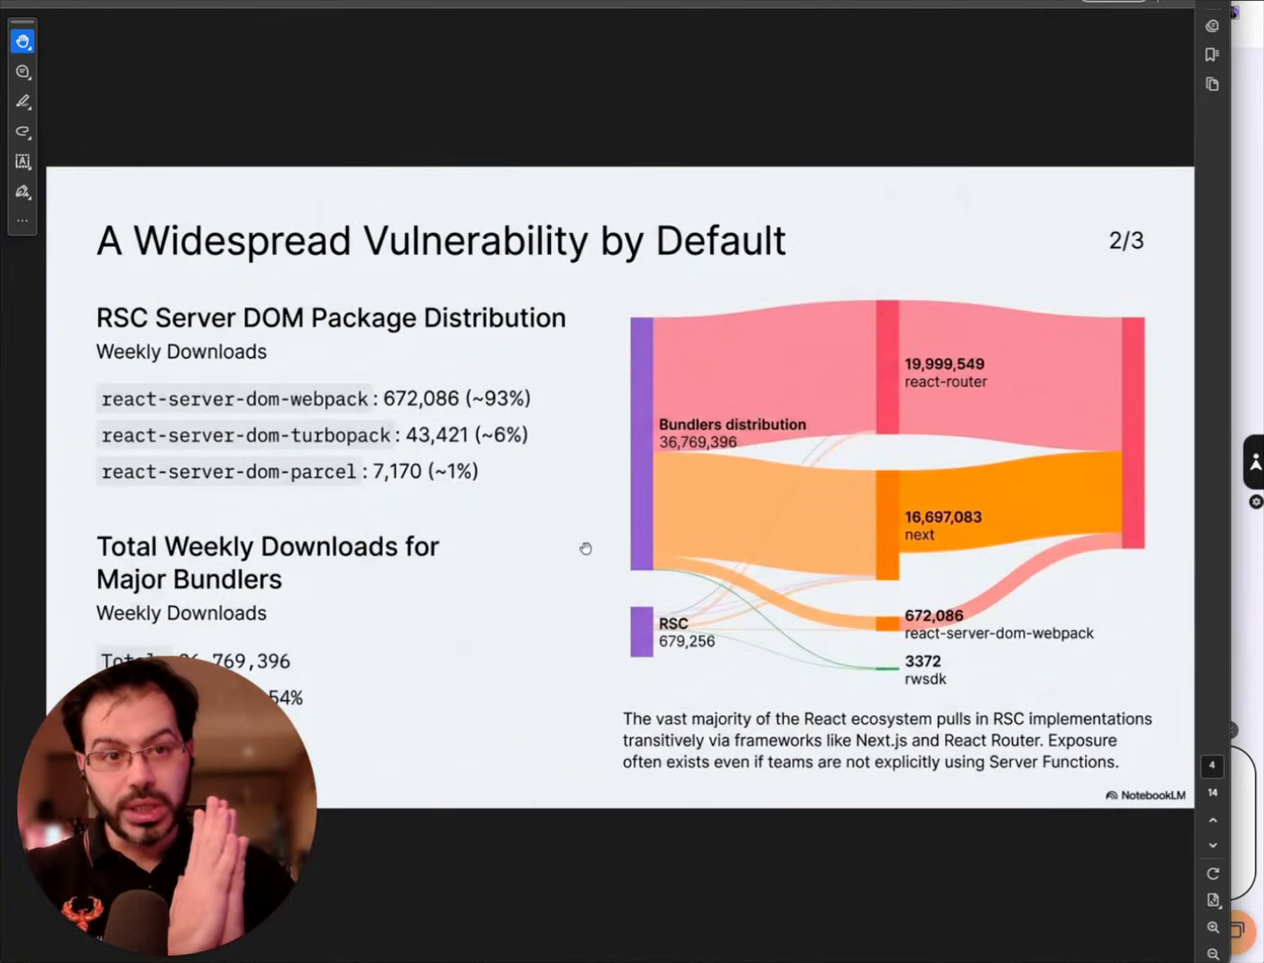
mouse_move(379, 394)
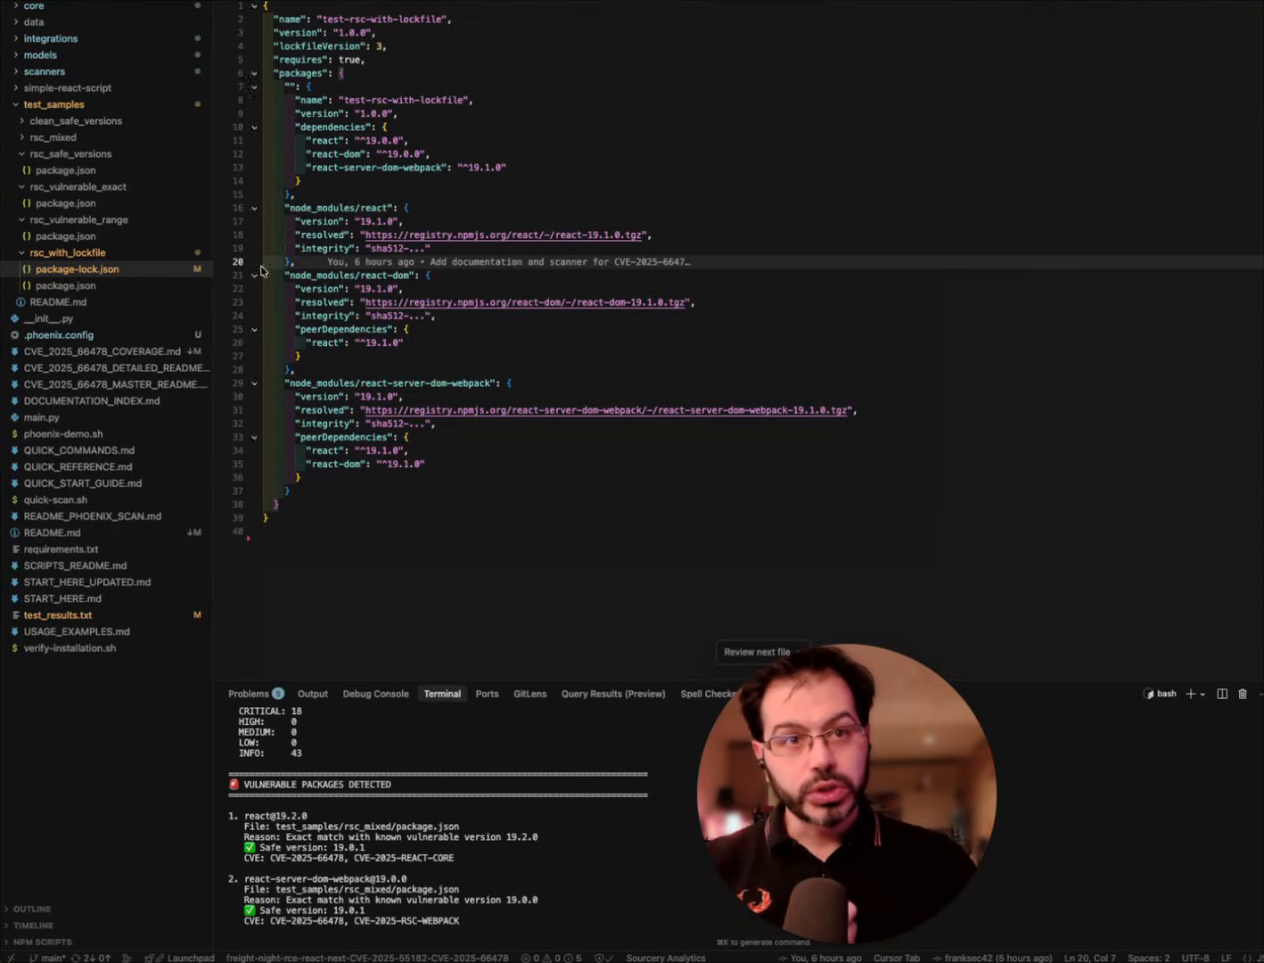
mouse_move(65, 235)
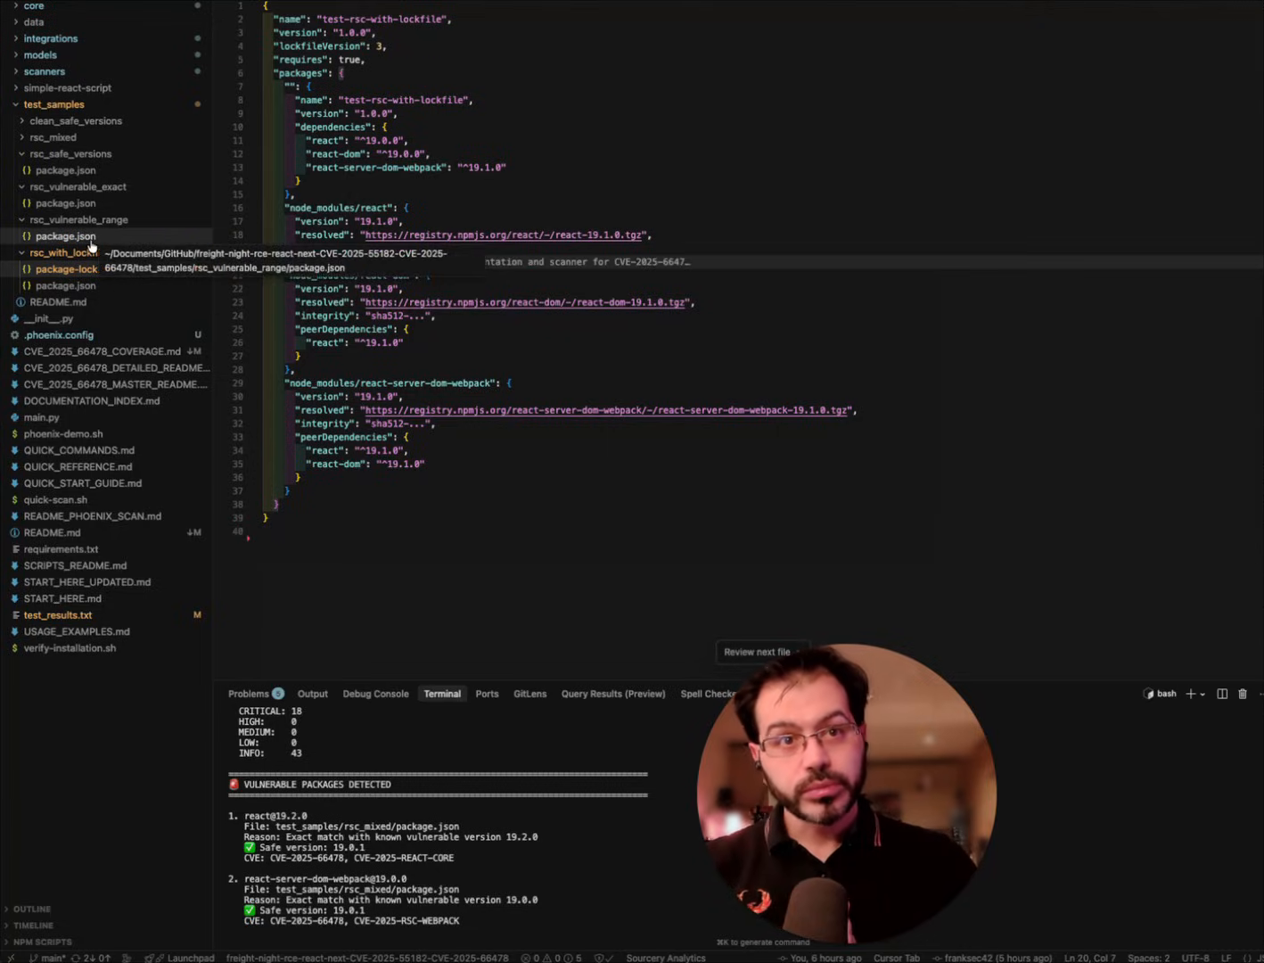
- Browse the rsc_vulnerable_range and rsc_vulnerable_exact test sample package.json files in Cursor
click(65, 202)
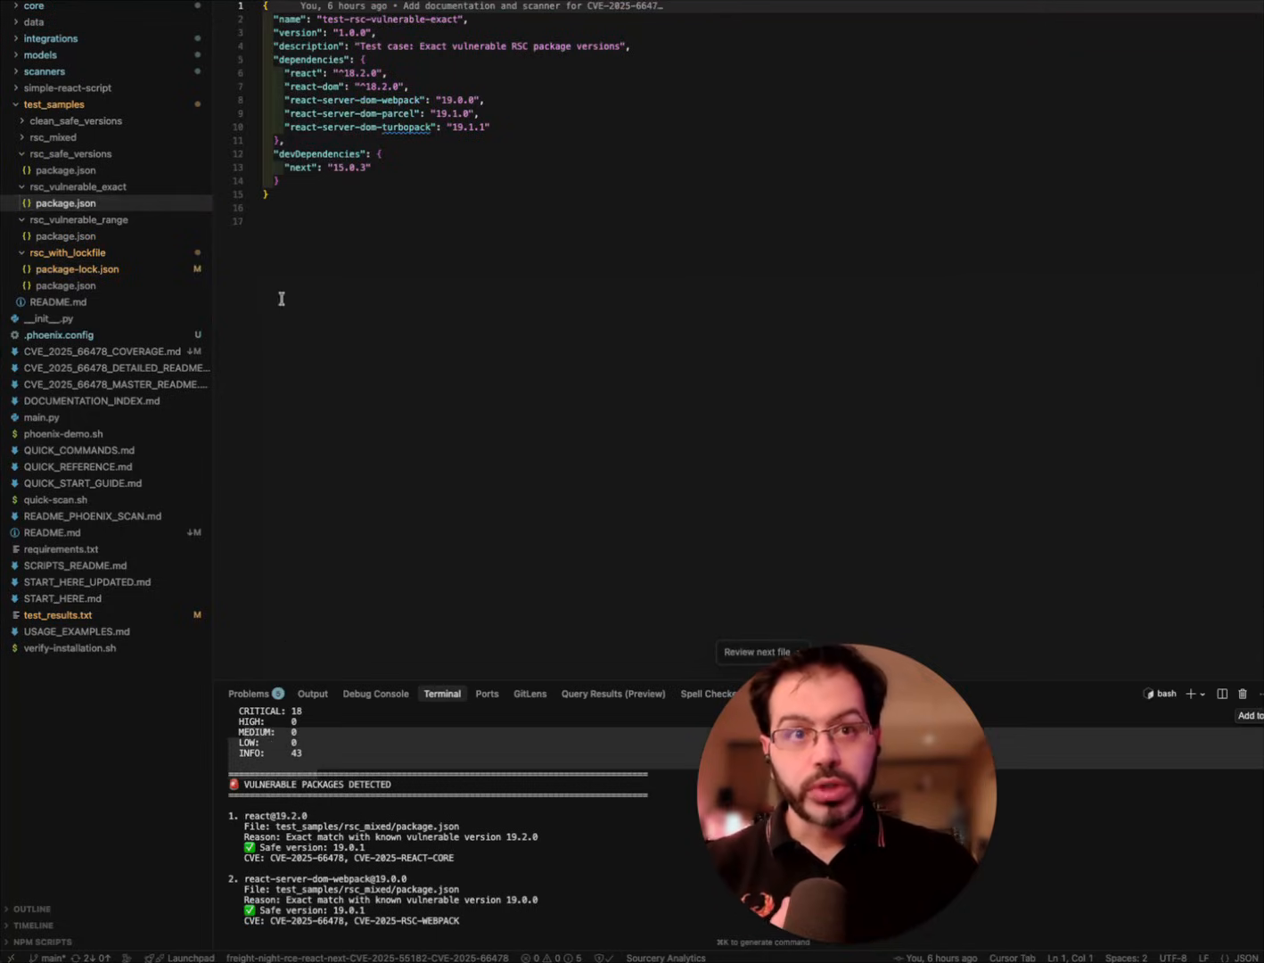
mouse_move(500, 98)
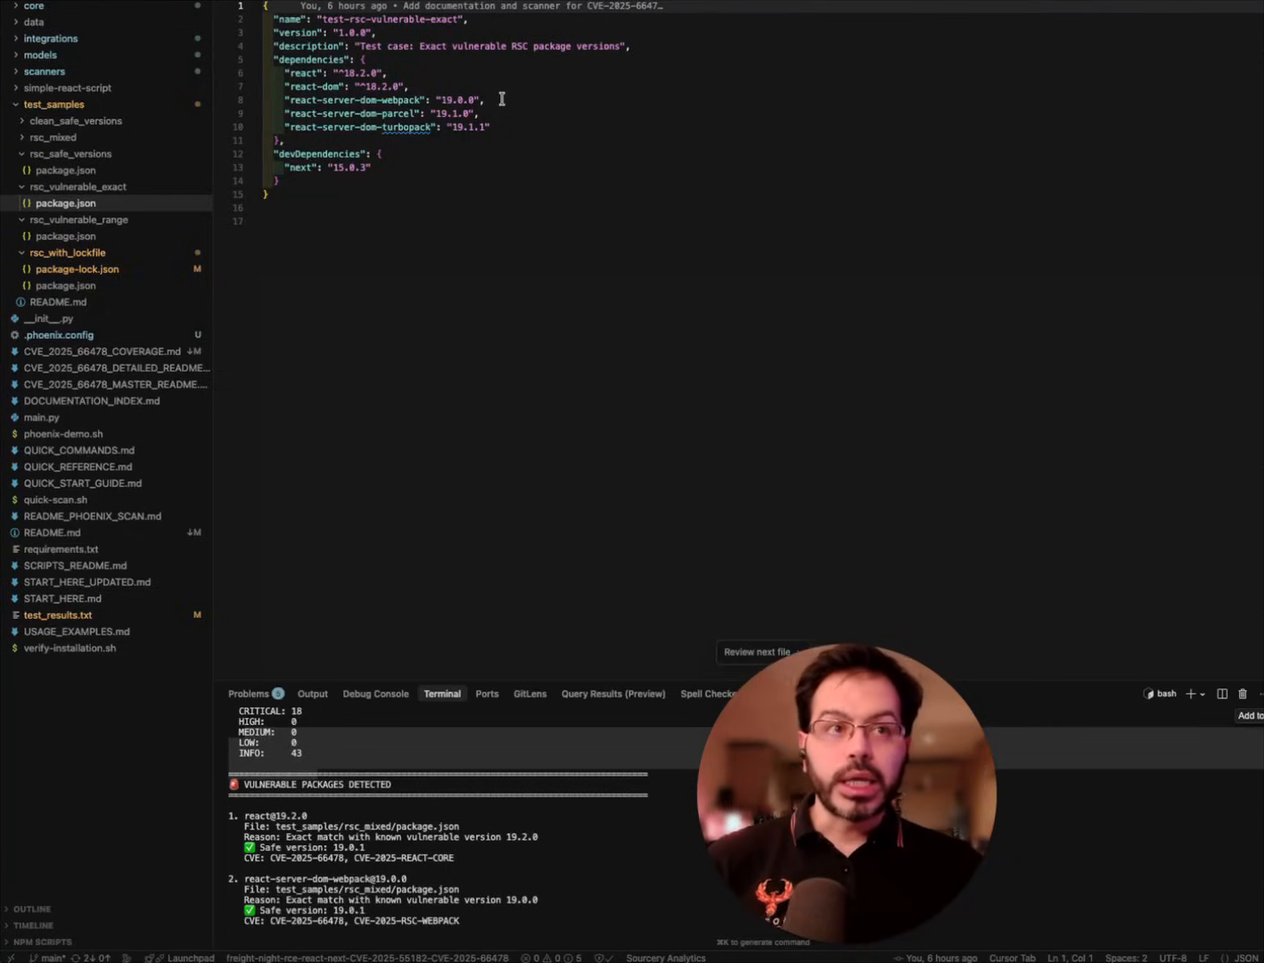
click(76, 268)
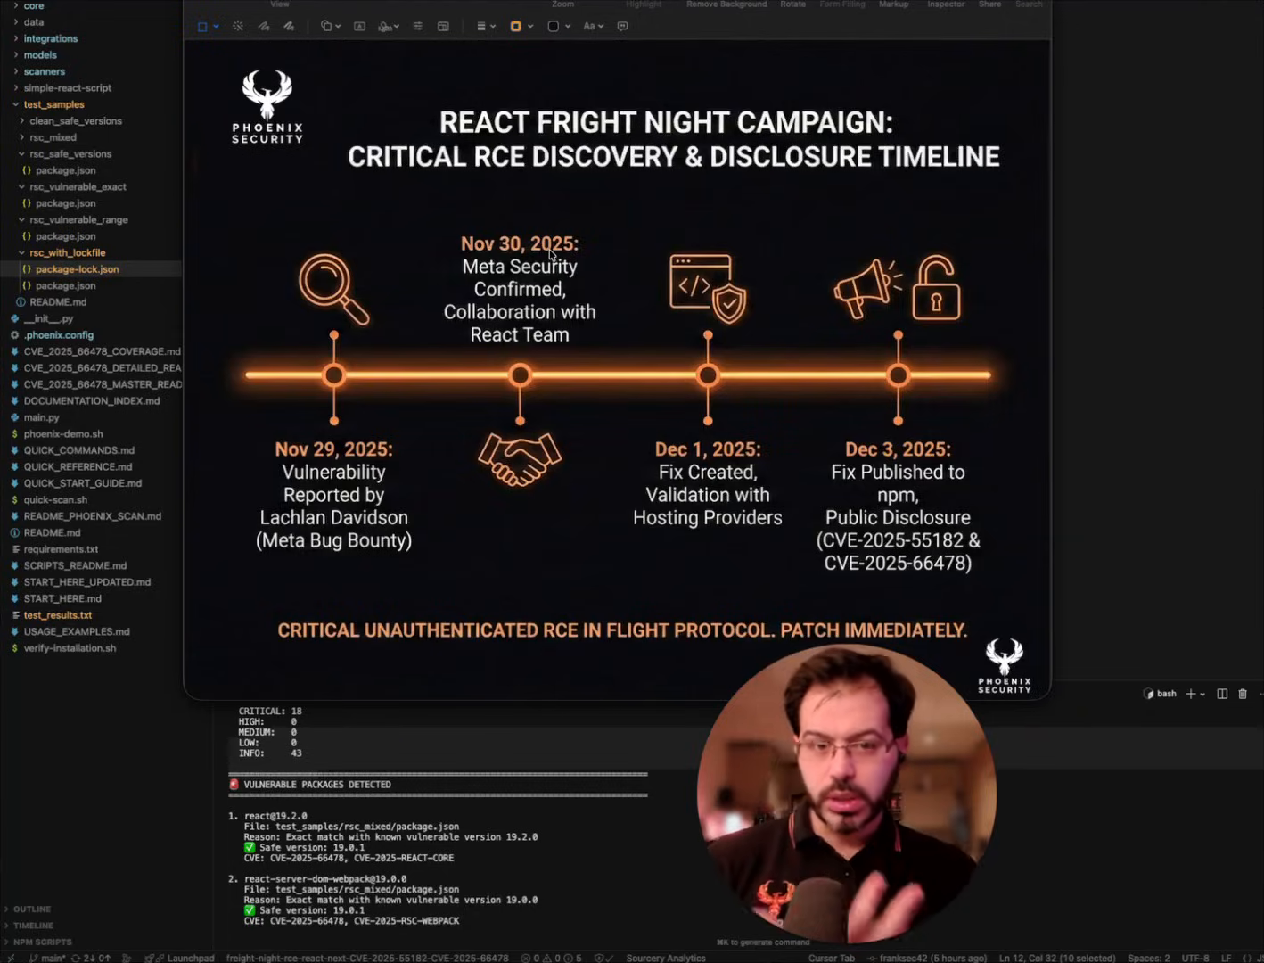
mouse_move(534, 347)
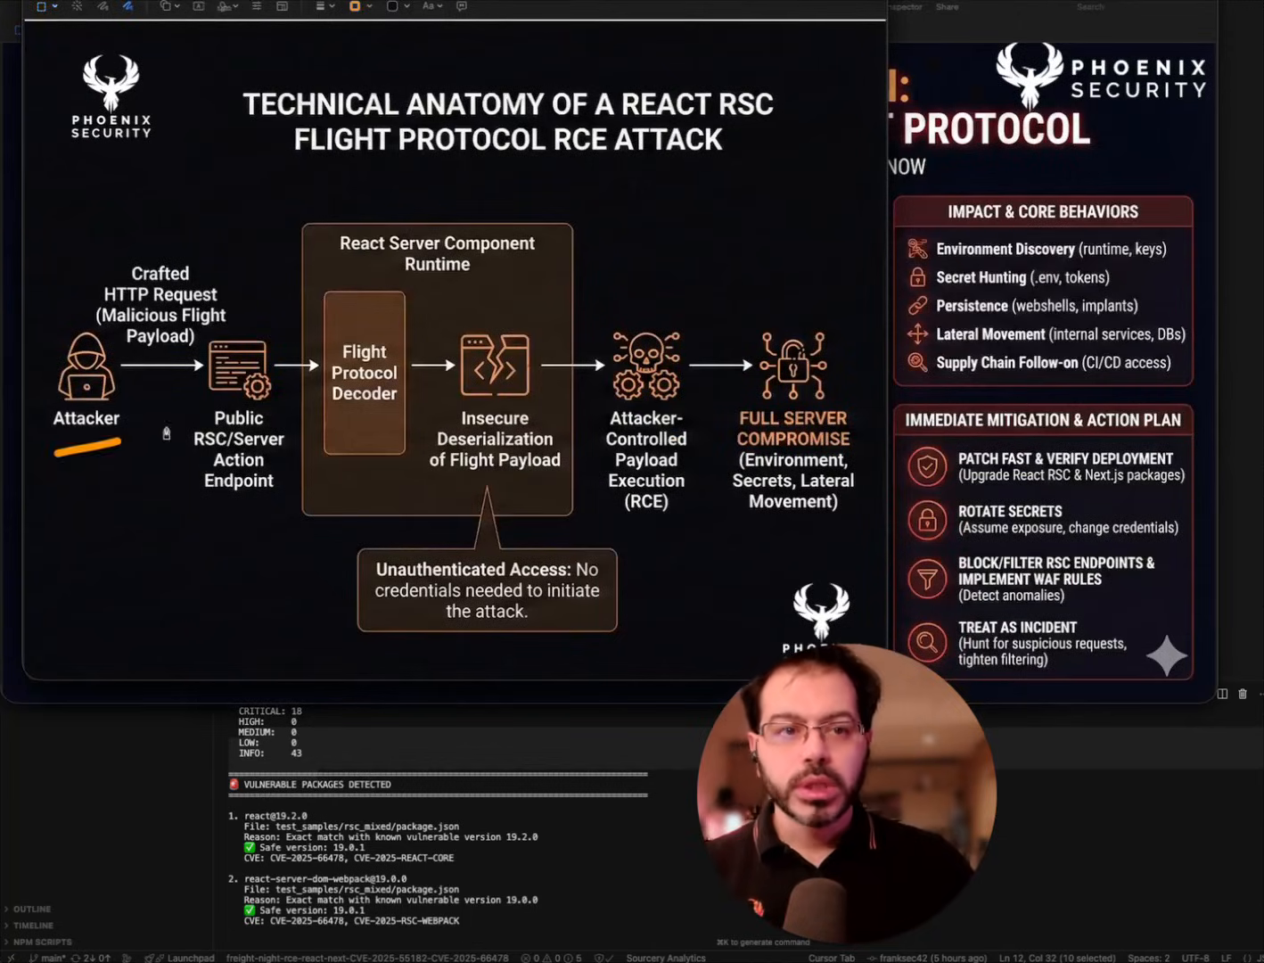
- Annotate the attack anatomy diagram where the attacker starts the attack chain
drag(189, 531, 310, 511)
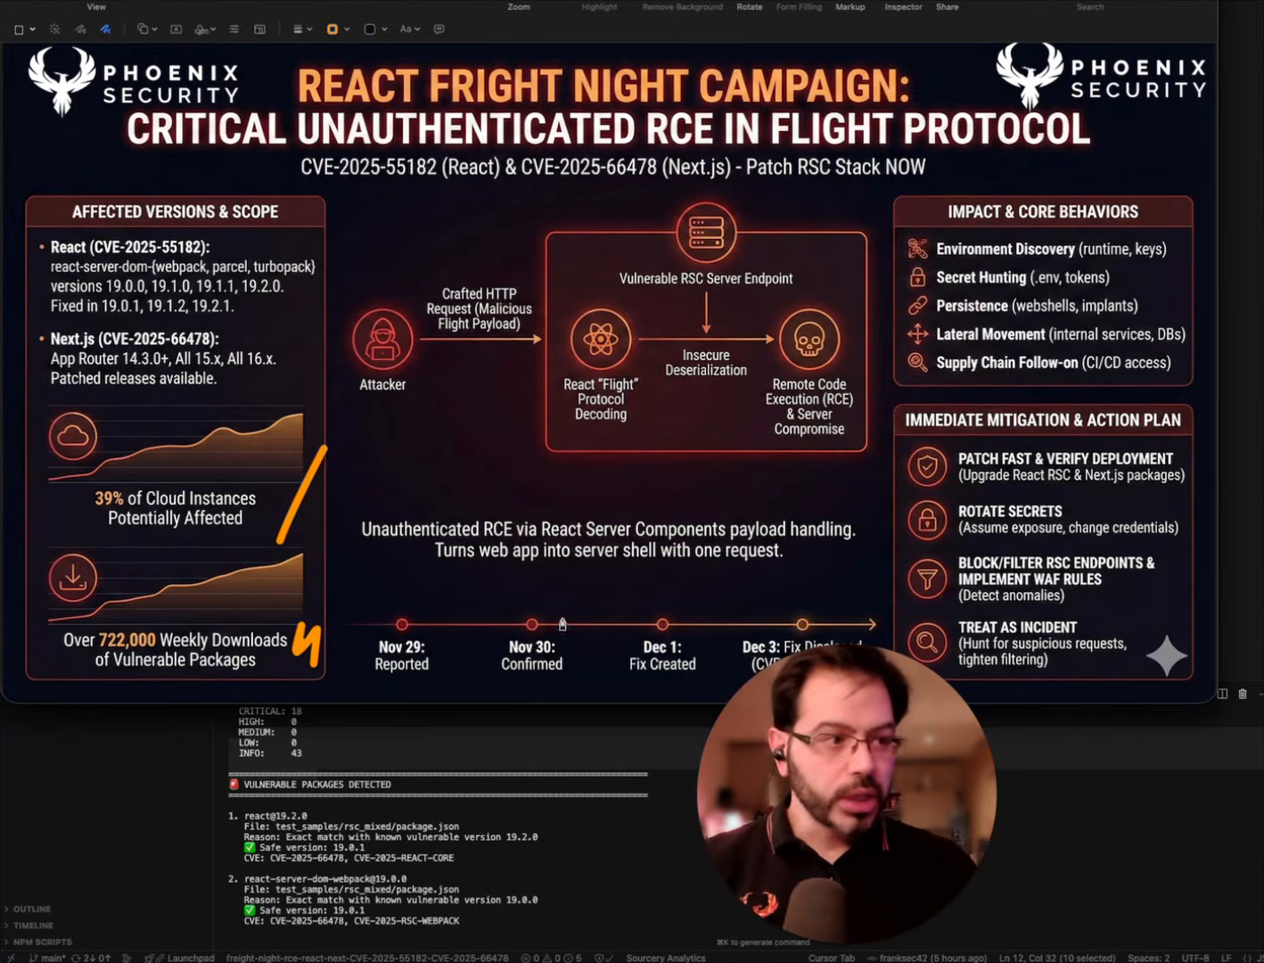
mouse_move(1198, 425)
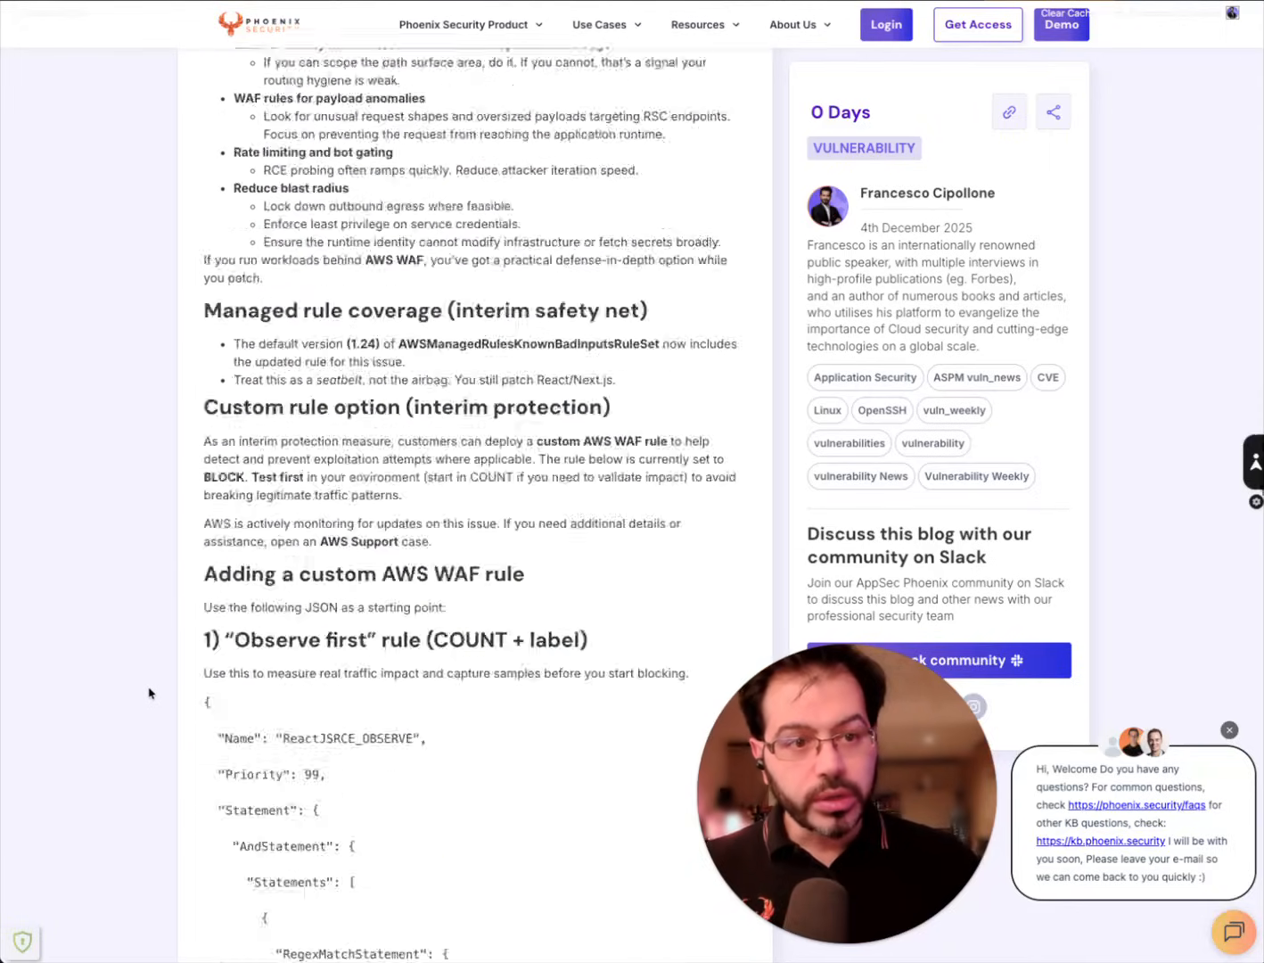
- Scroll down to 'Adding a custom AWS WAF rule' and its Observe-first JSON rule
scroll(down, 3)
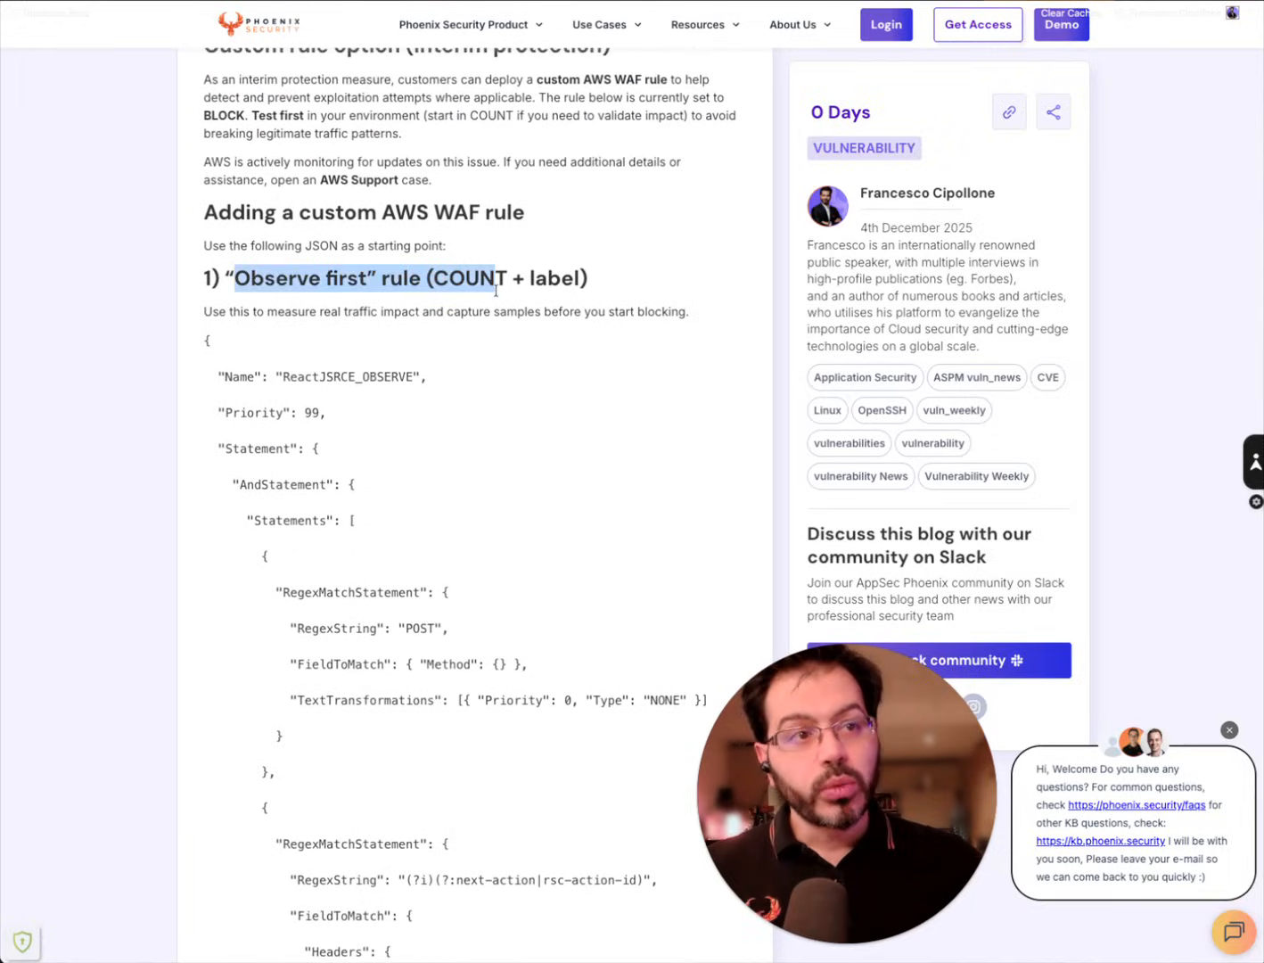
scroll(down, 3)
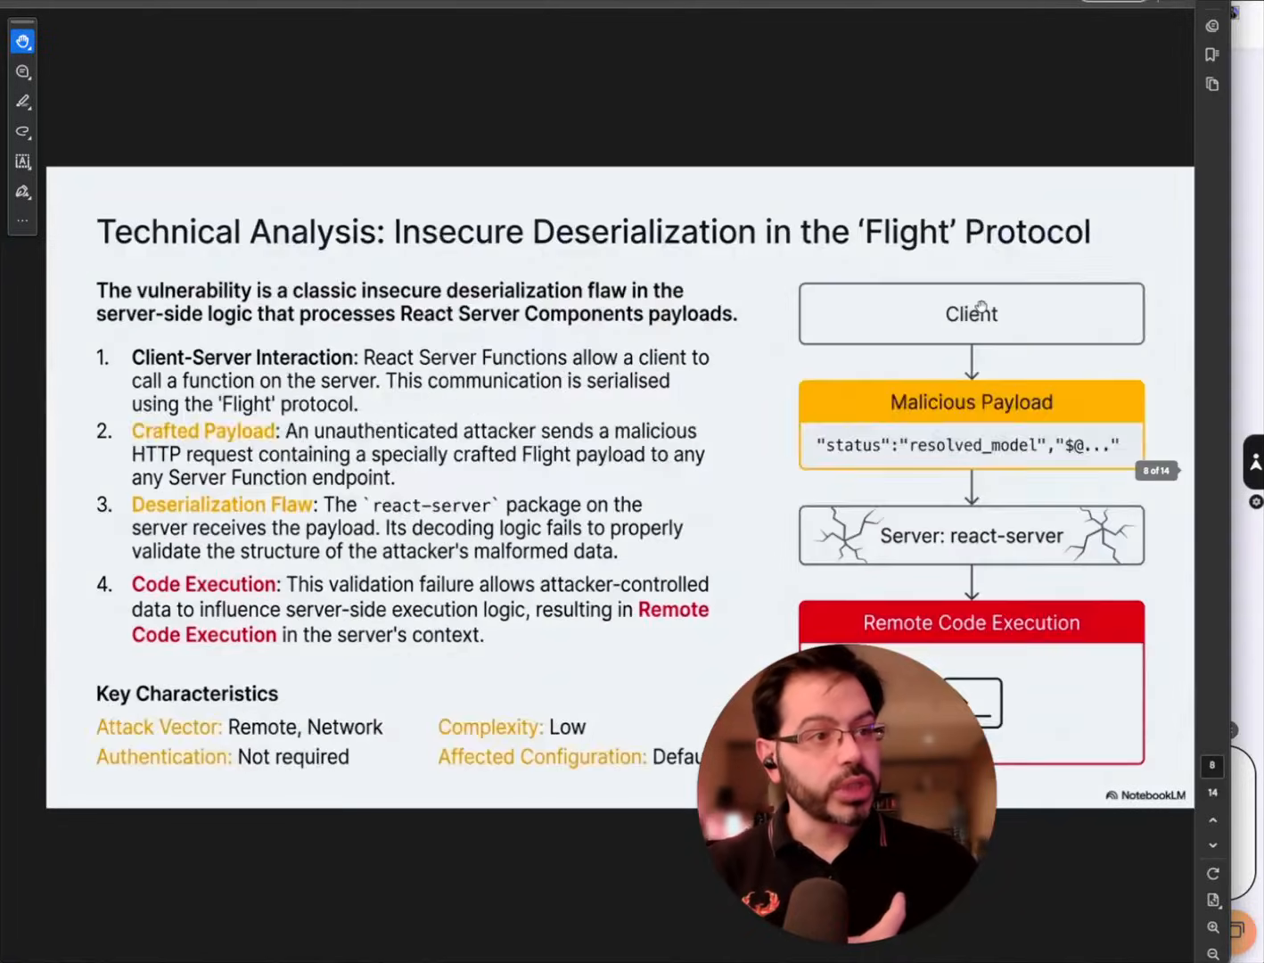
- Advance the deck from slide 8 to slide 9, the AWS WAF Mitigation Recipe
click(1211, 819)
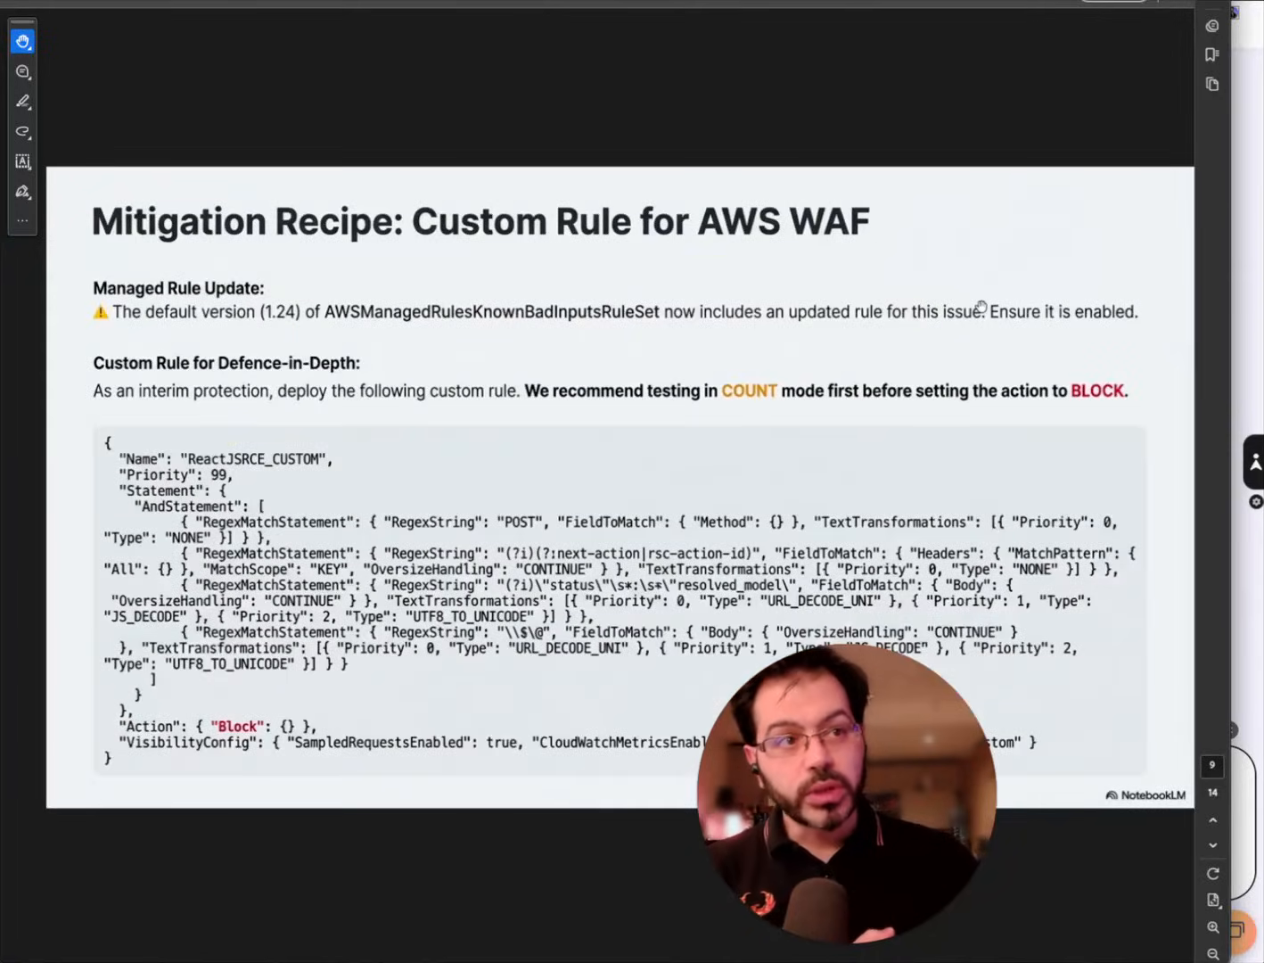
click(1212, 819)
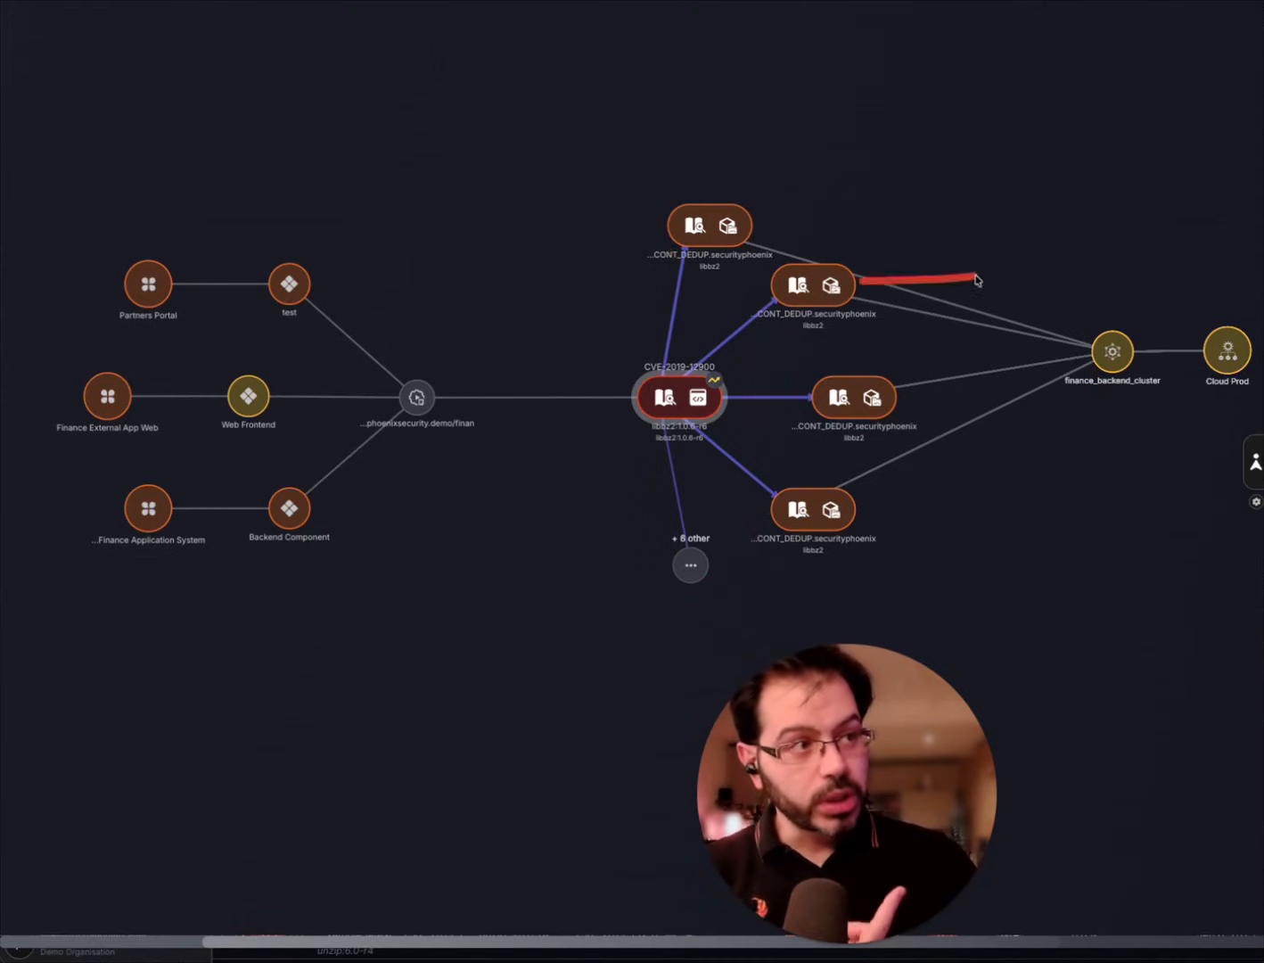
- Draw annotation lines over the container links to finance_backend_cluster in the attack graph
drag(976, 280, 1056, 263)
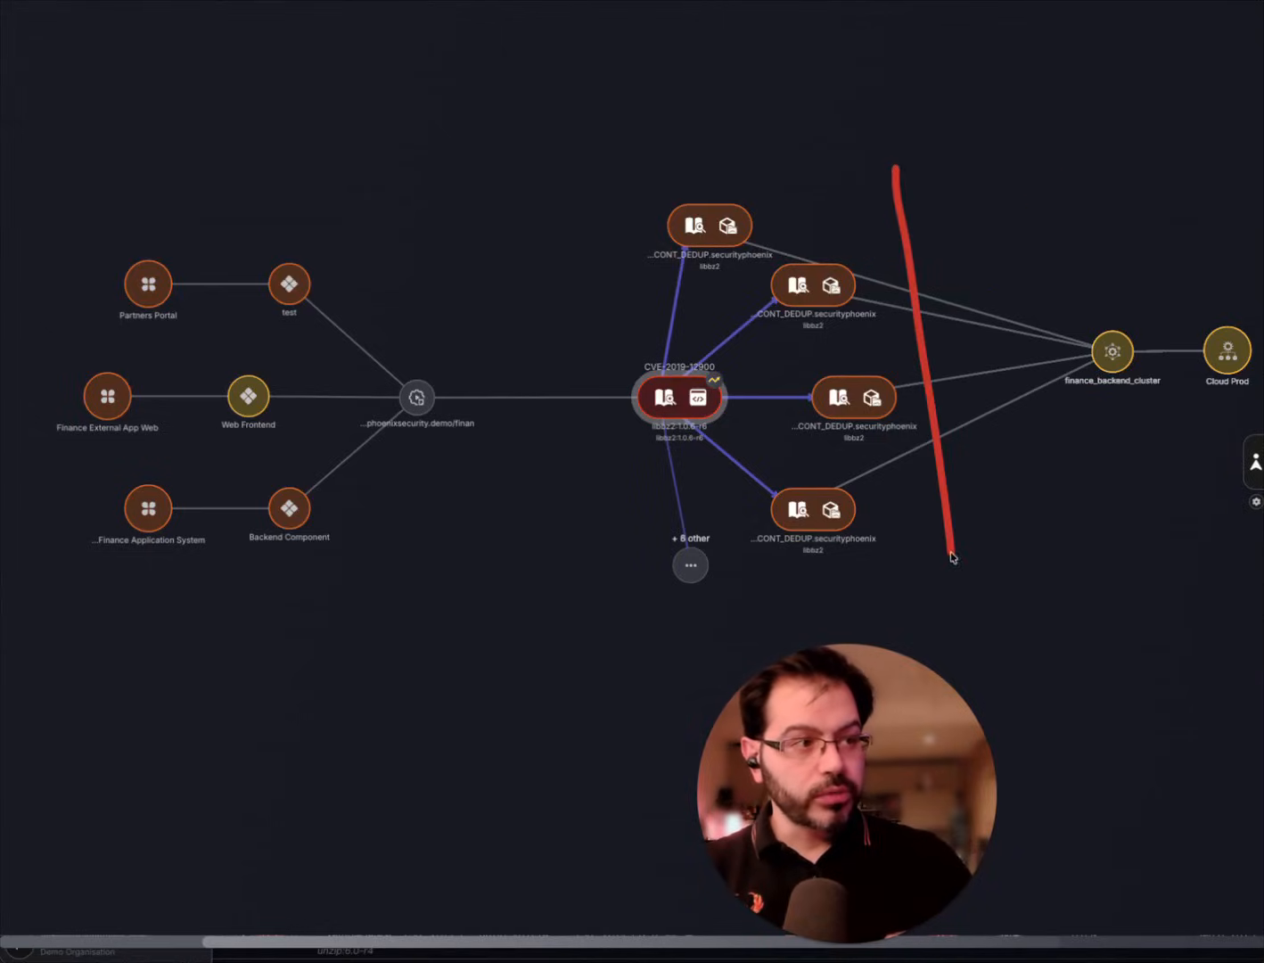
drag(990, 517, 1150, 490)
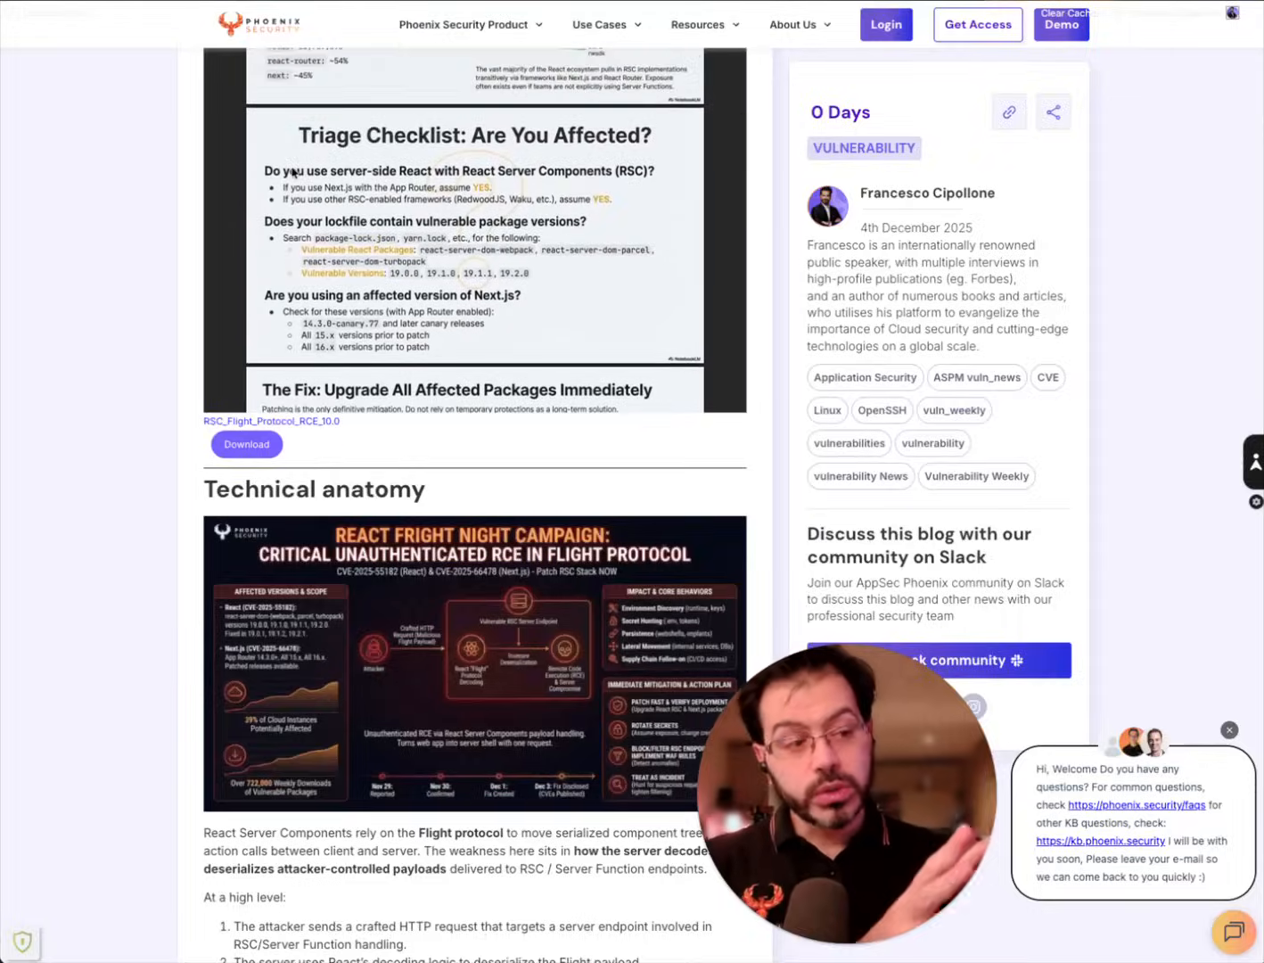
- Scroll the post and embedded deck to slide 10, the Google Cloud Armor preconfigured rule
scroll(down, 3)
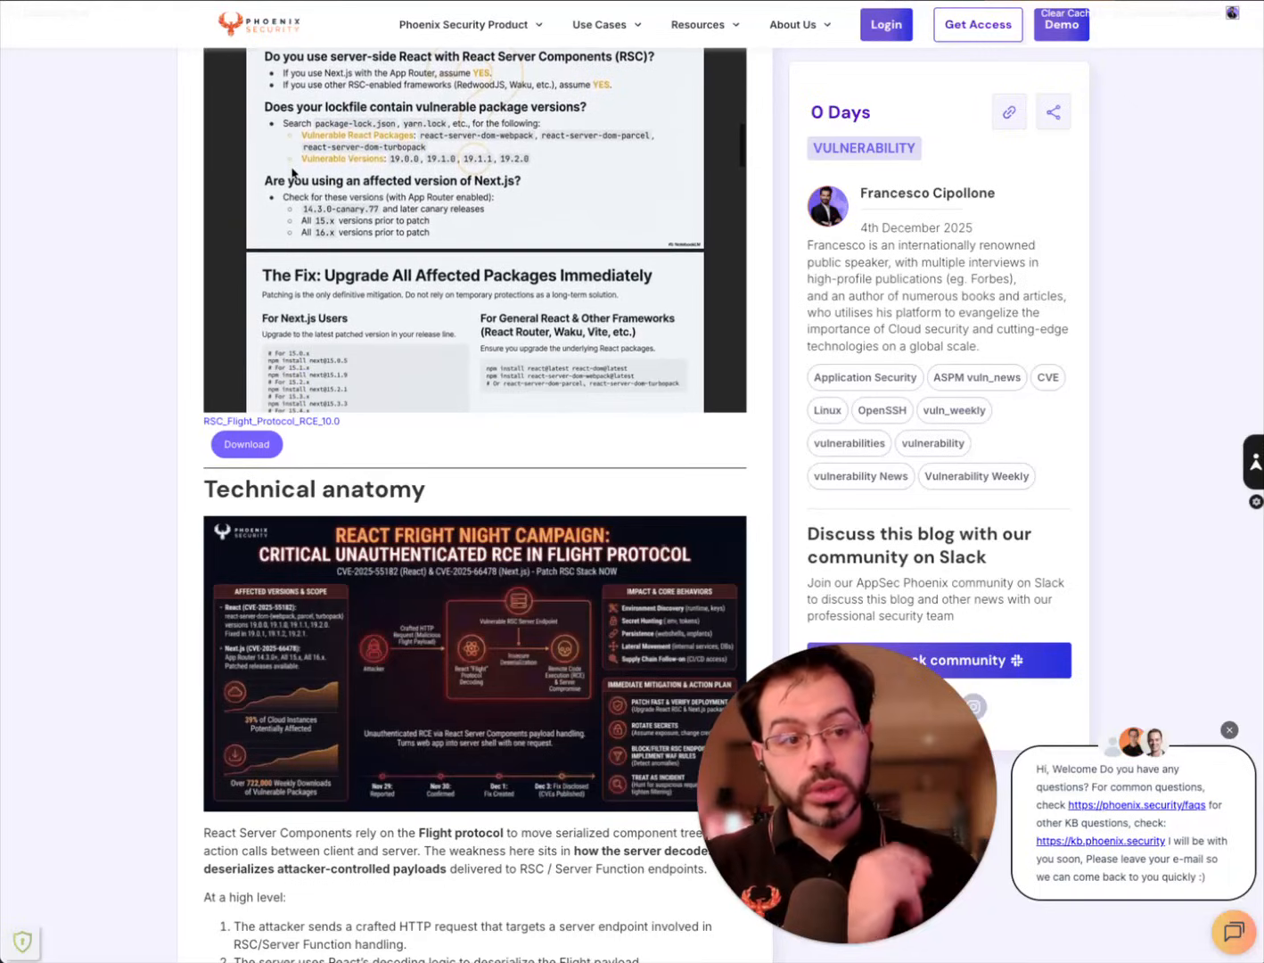
scroll(down, 3)
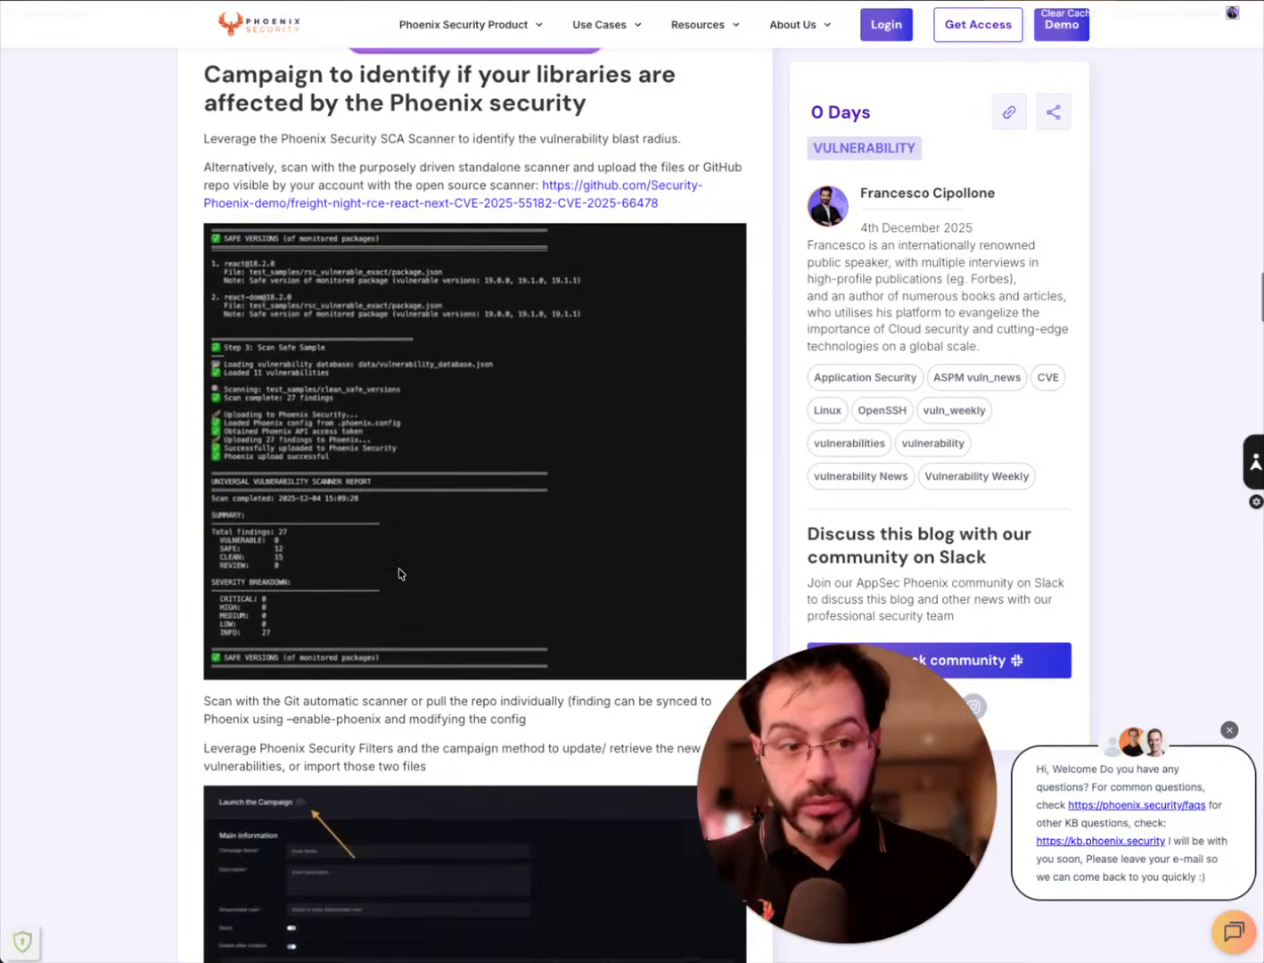
scroll(down, 3)
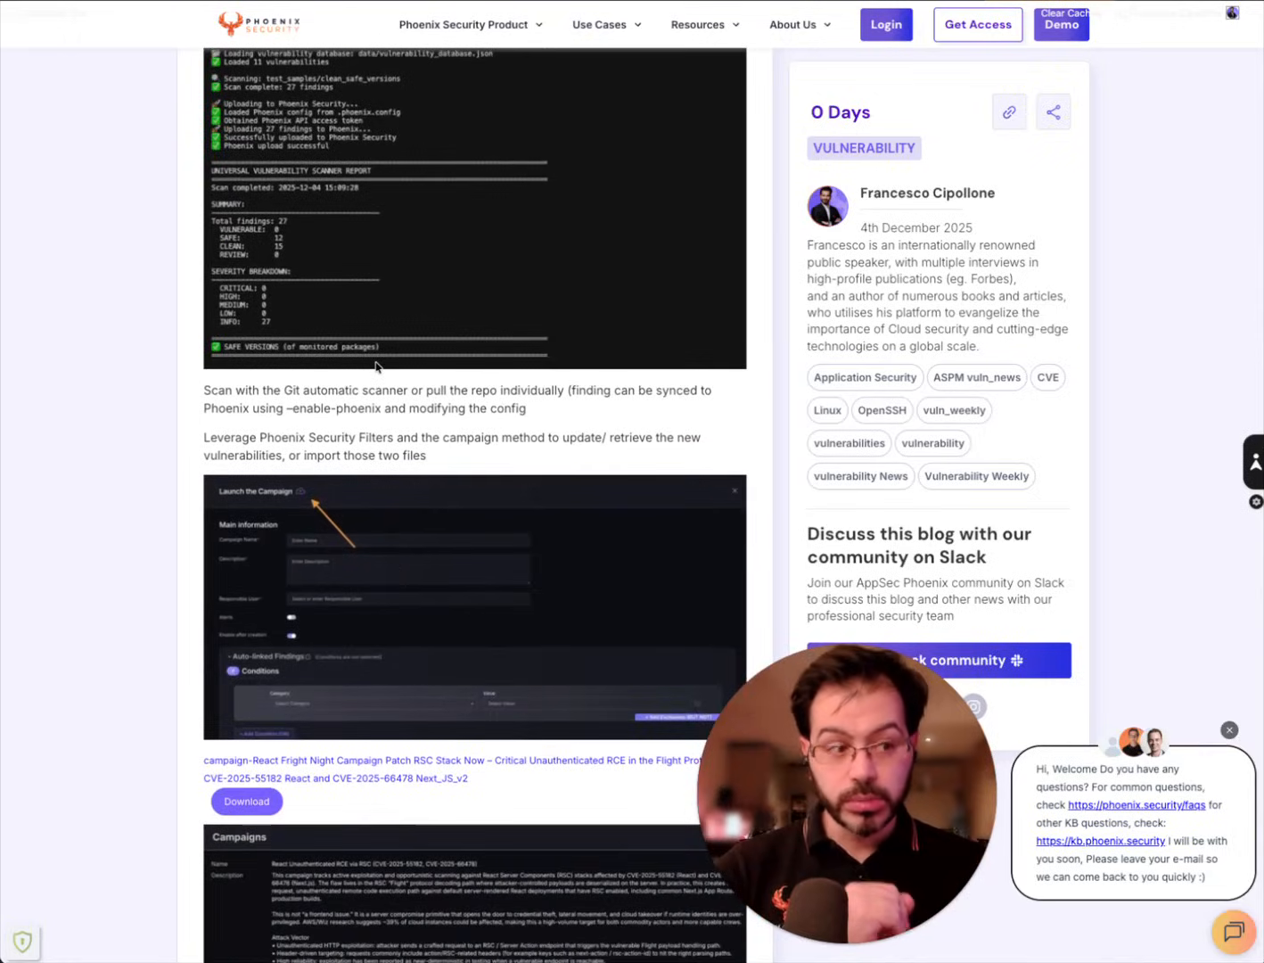
scroll(down, 3)
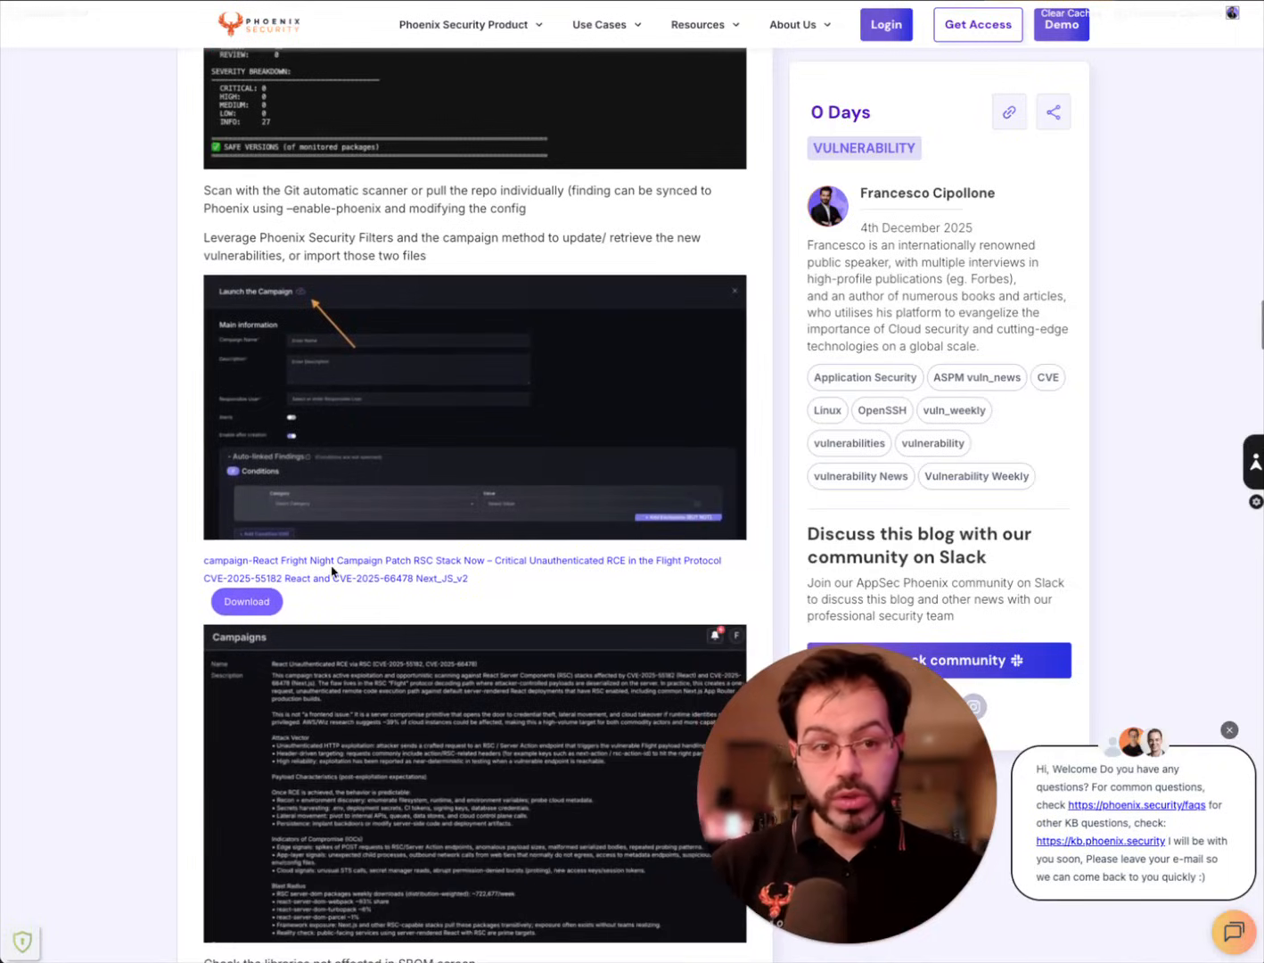
scroll(down, 3)
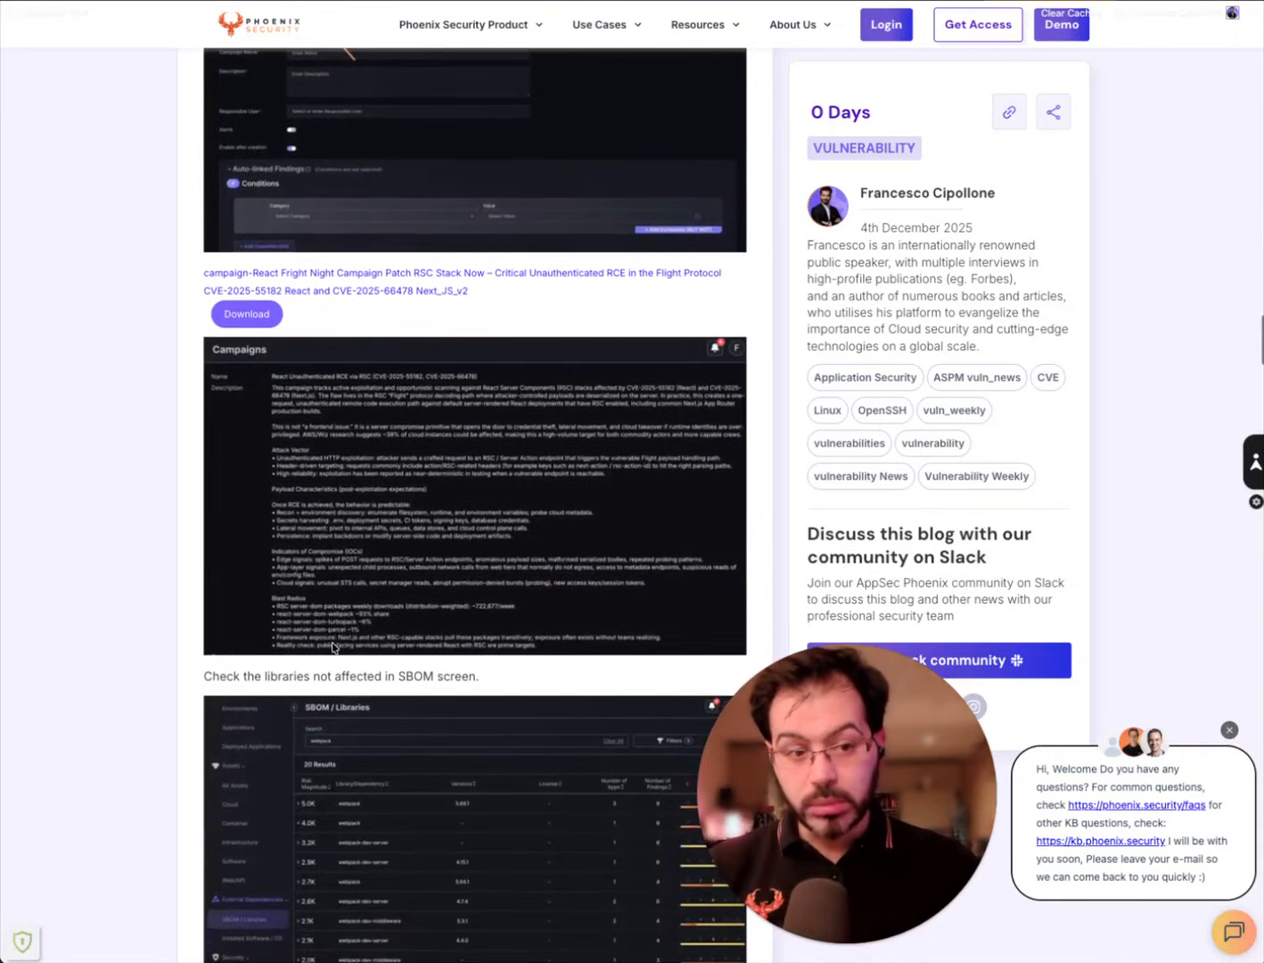
scroll(down, 3)
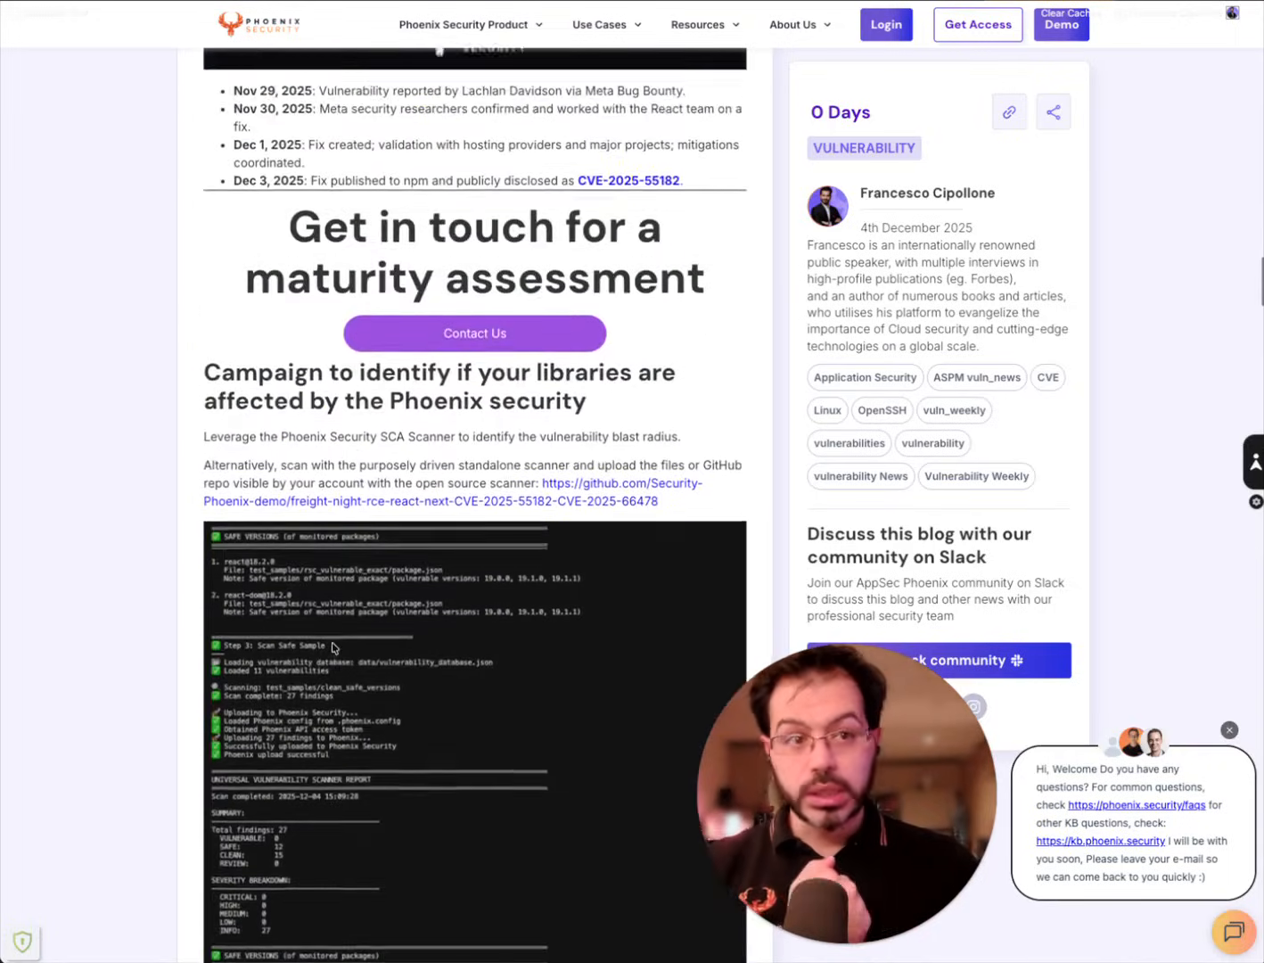
scroll(down, 3)
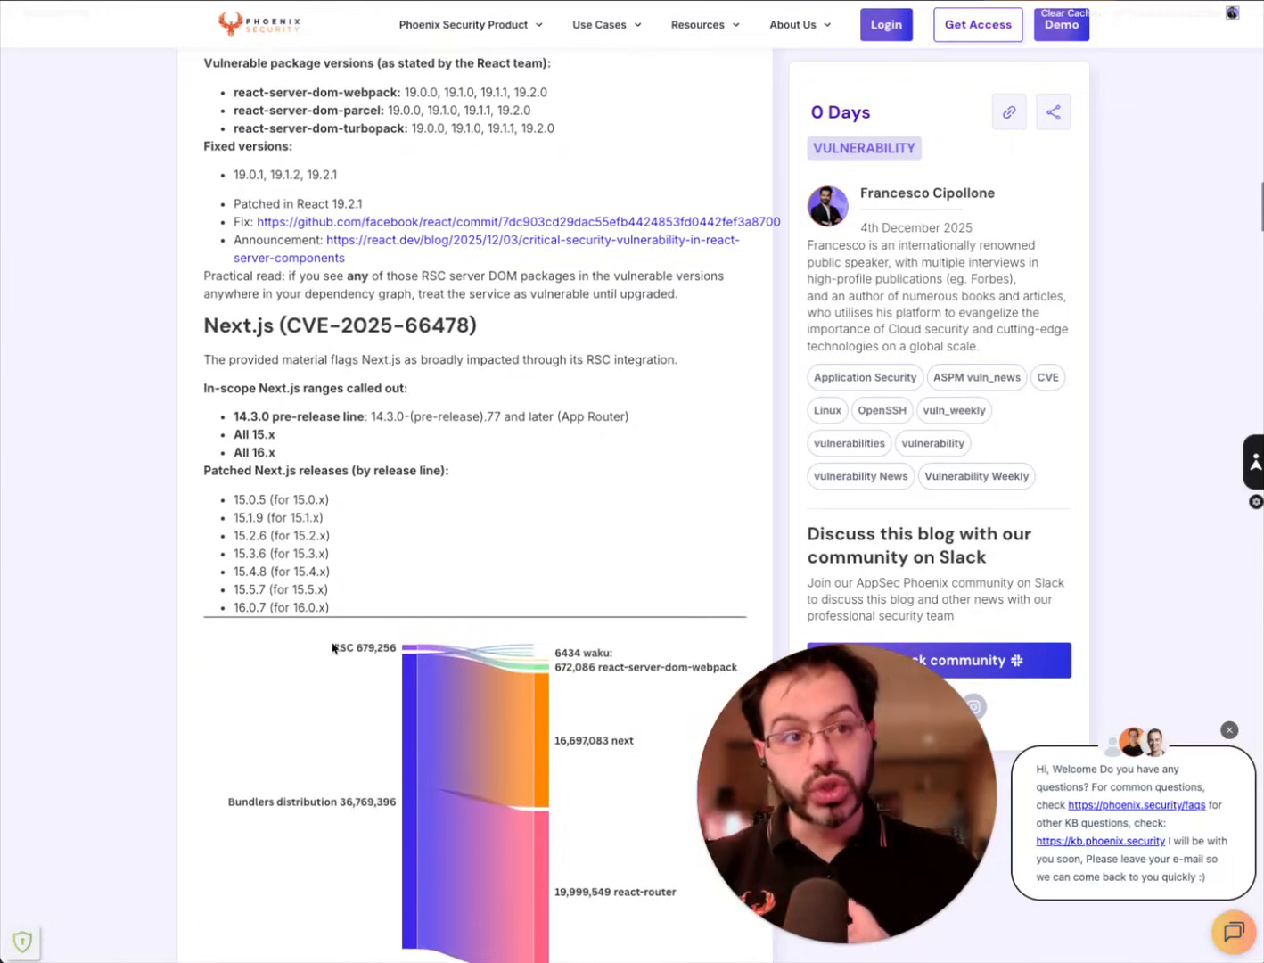
scroll(down, 3)
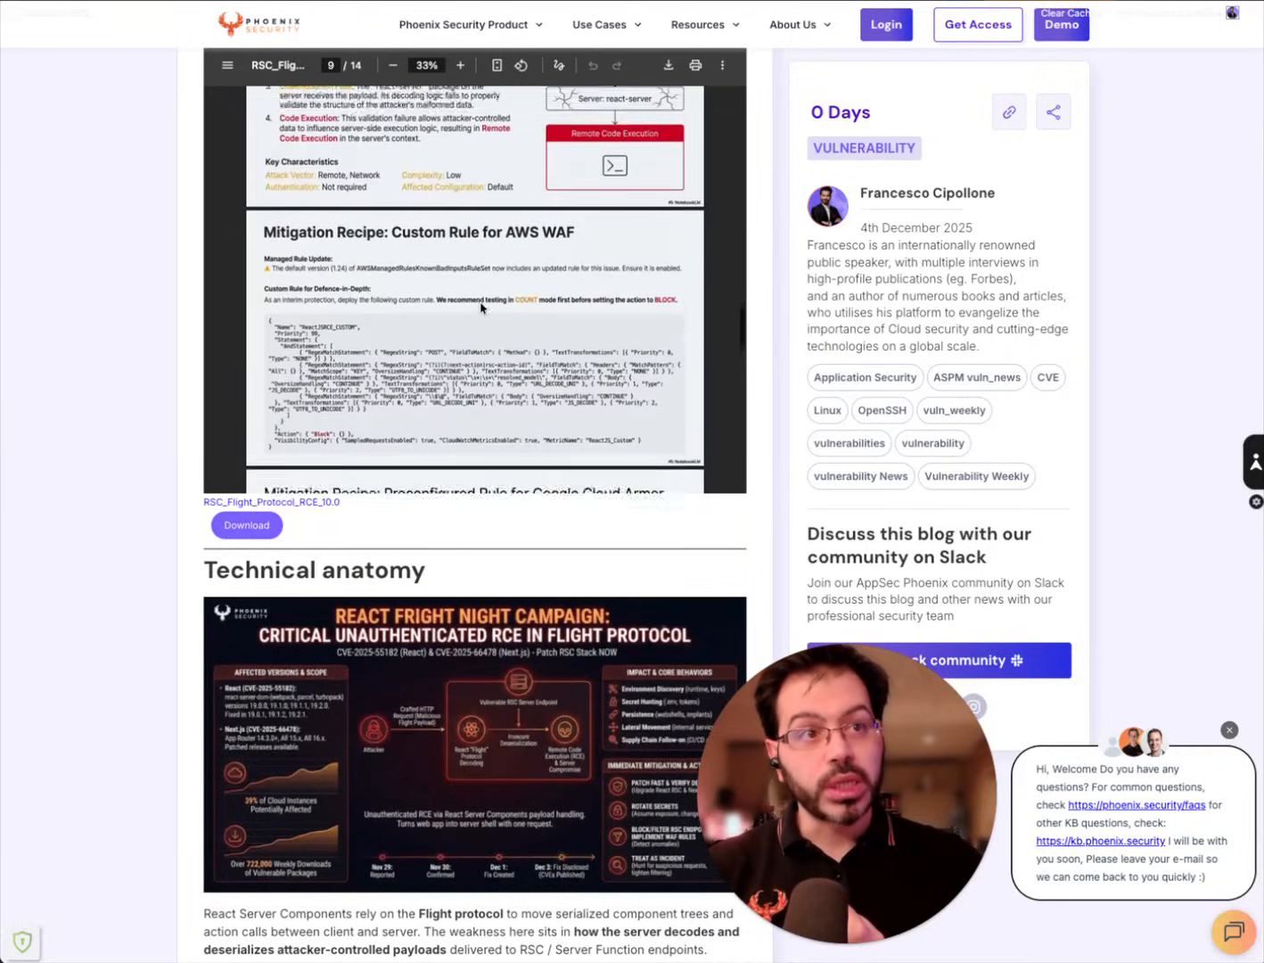
scroll(down, 3)
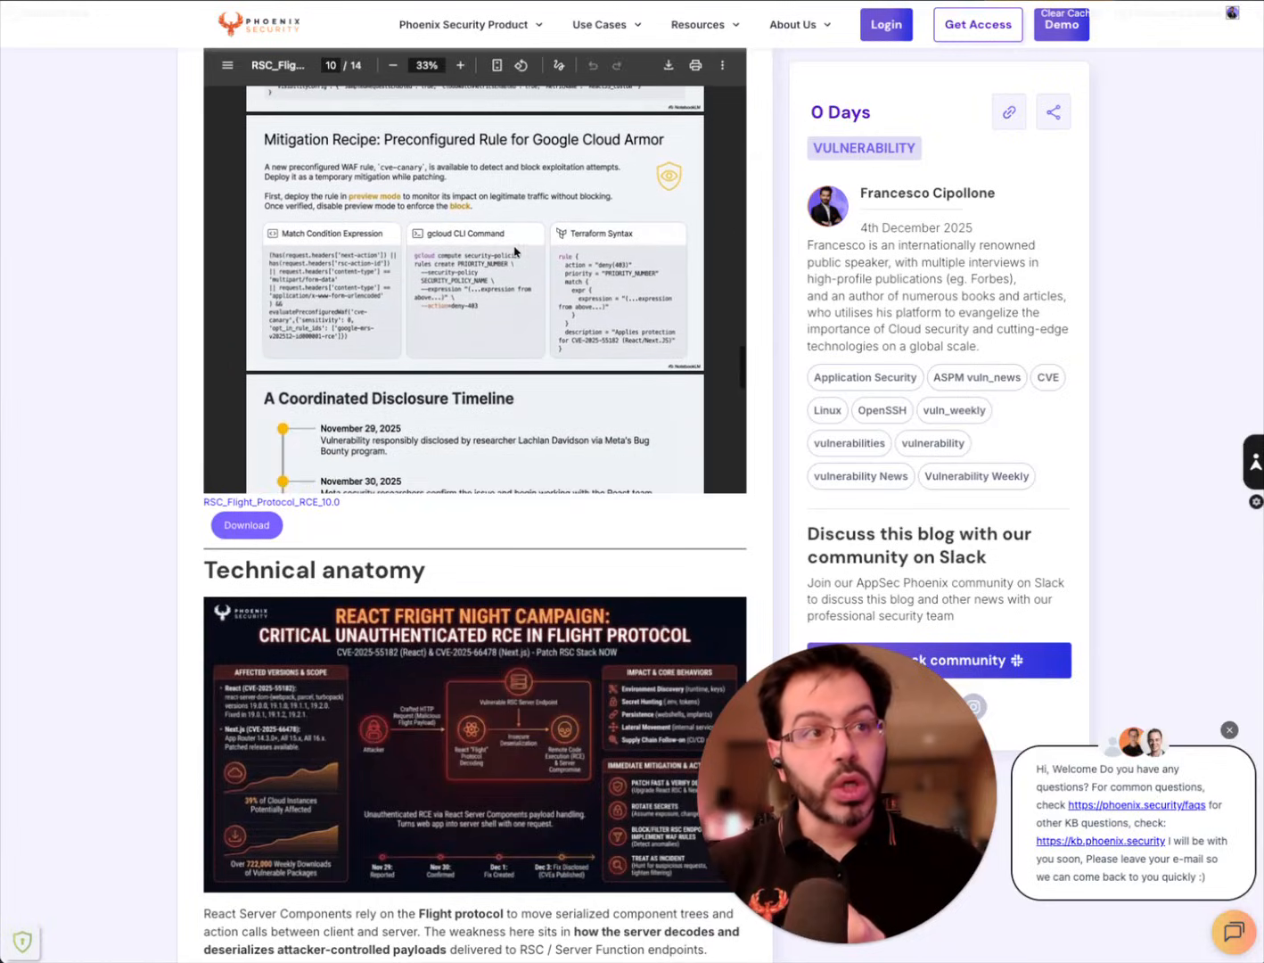